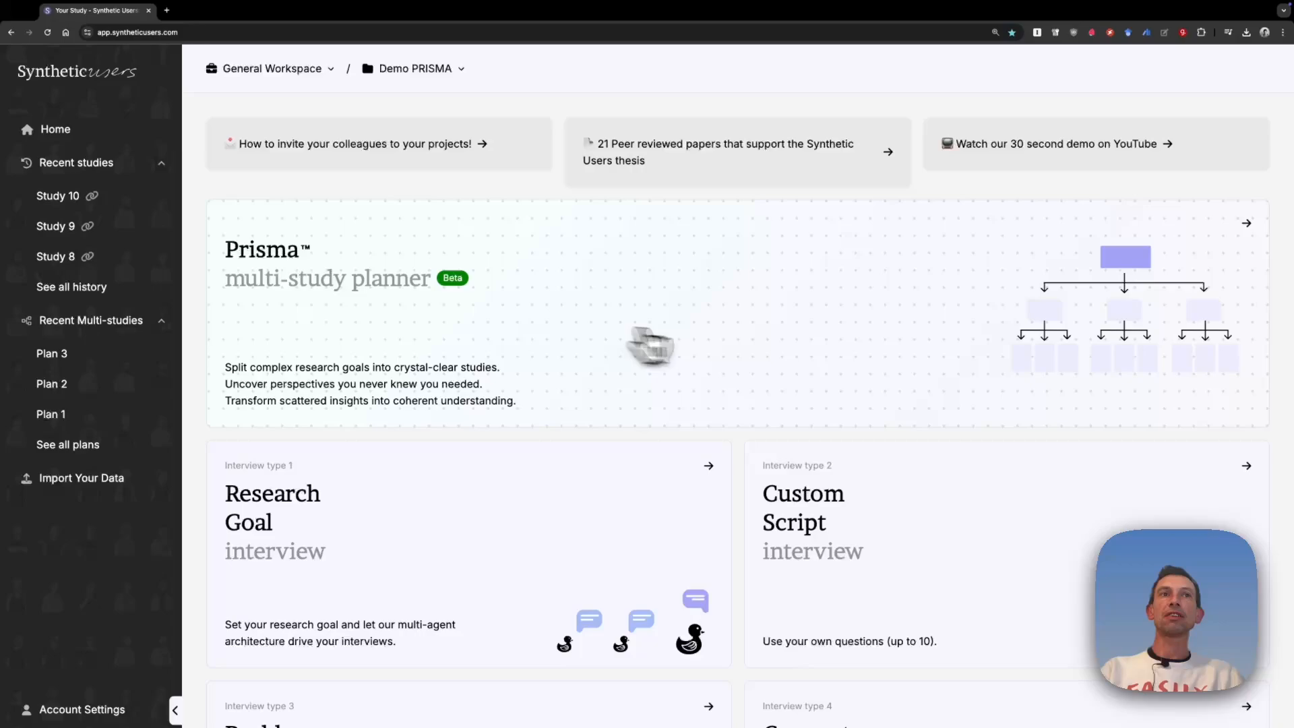
mouse_move(701, 315)
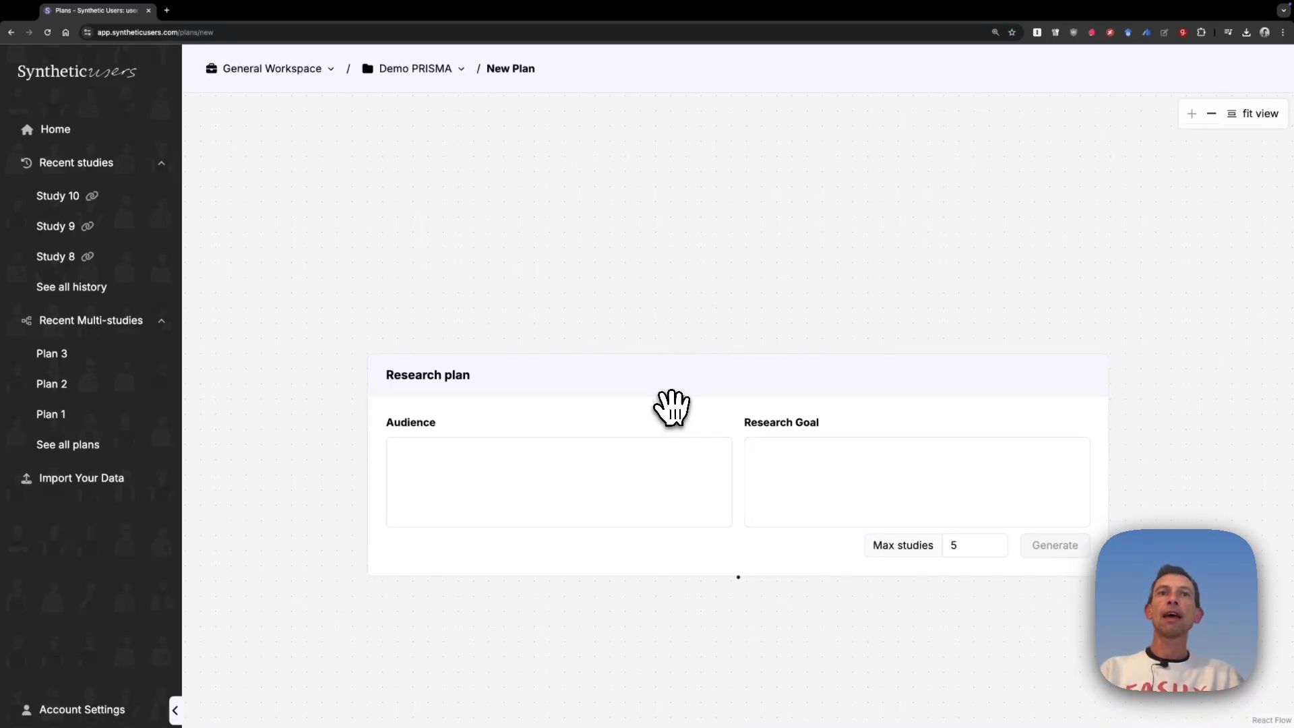
Enter the audience description of professionals who actively conduct user and market research.
left_click(558, 481)
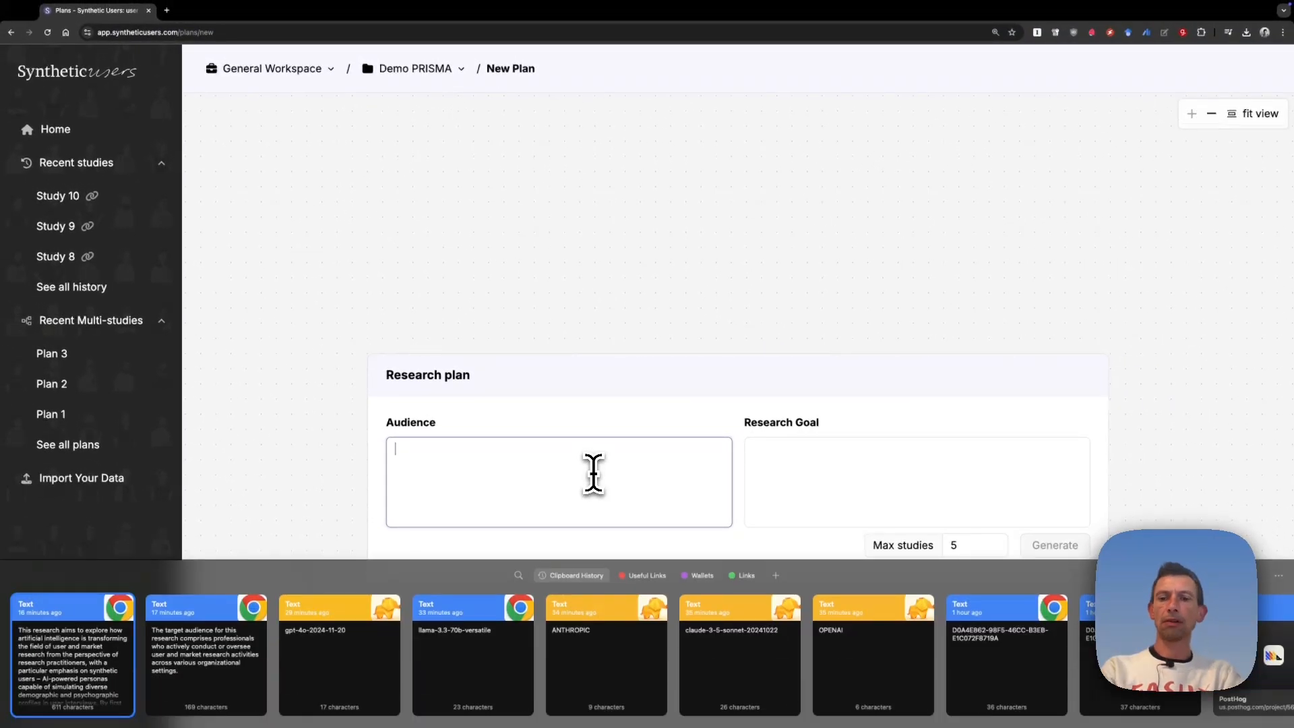
type("The target audience for this research comprises professionals who actively conduct or oversee user and market research activities across various organizational settings.")
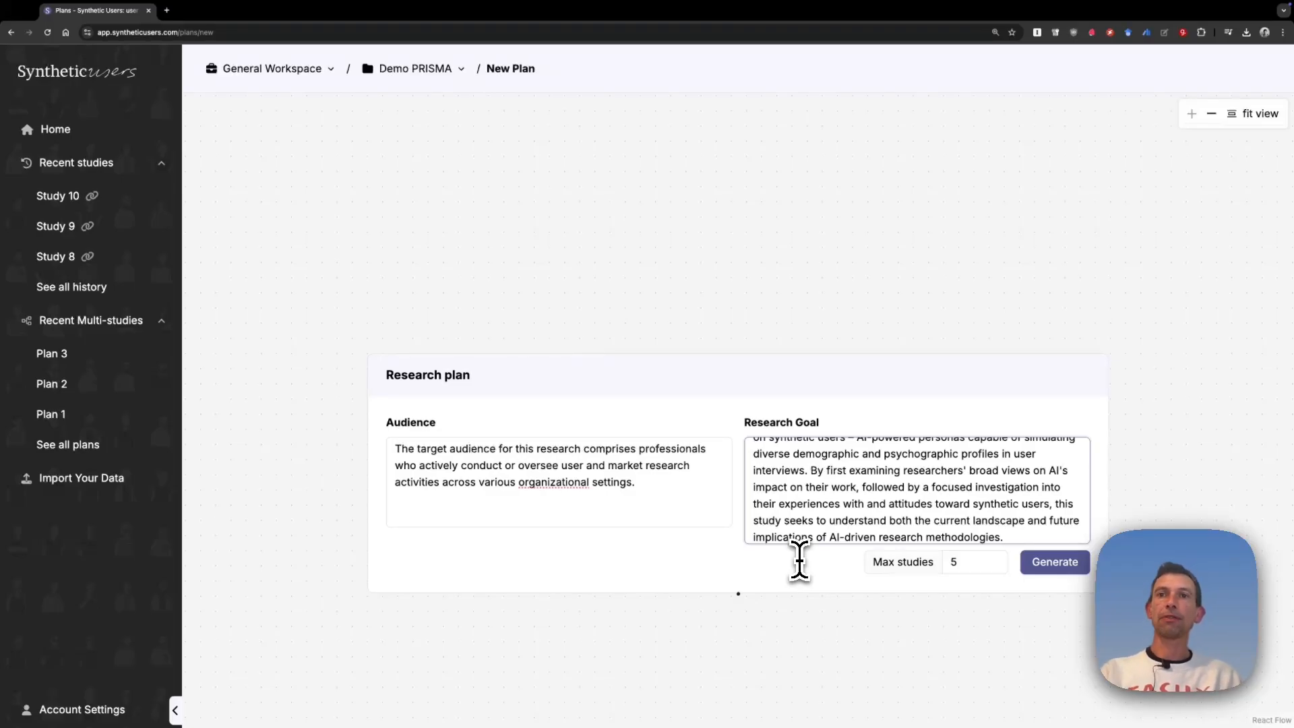
Generate Plan 4's segmentation analysis diagram from the entered audience and research goal.
left_click(1054, 562)
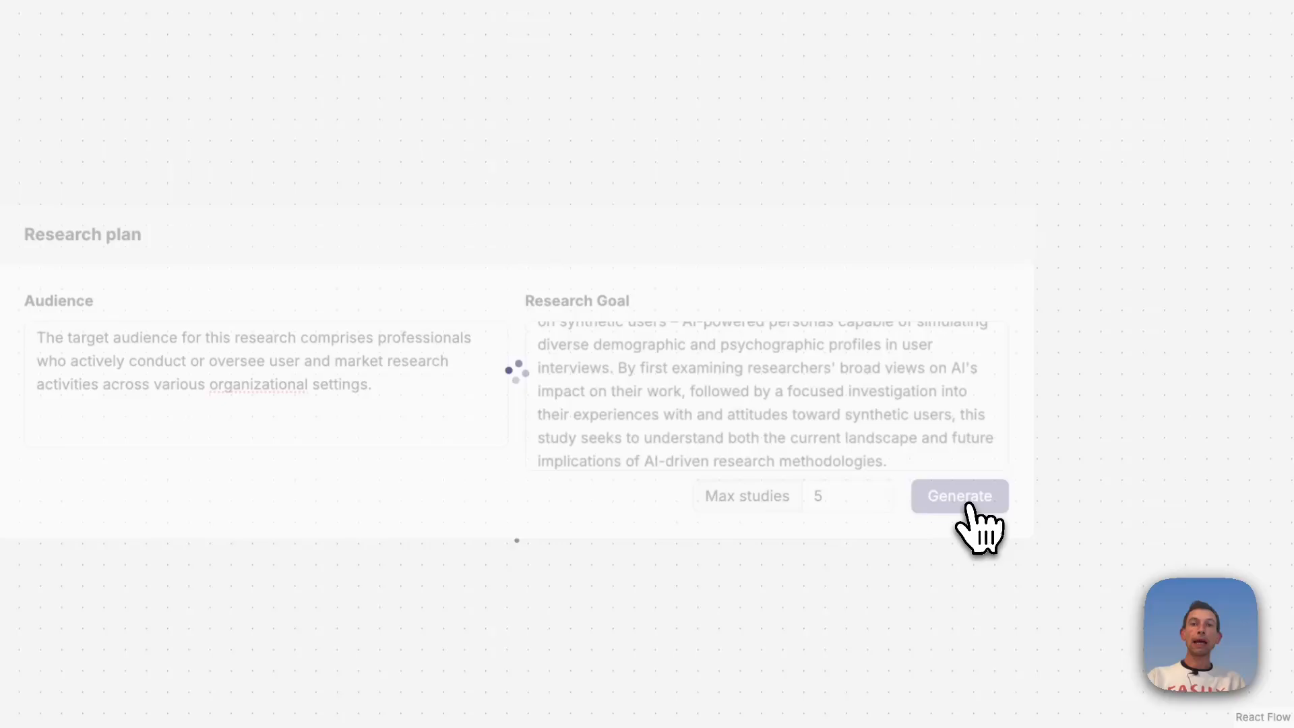
left_click(958, 495)
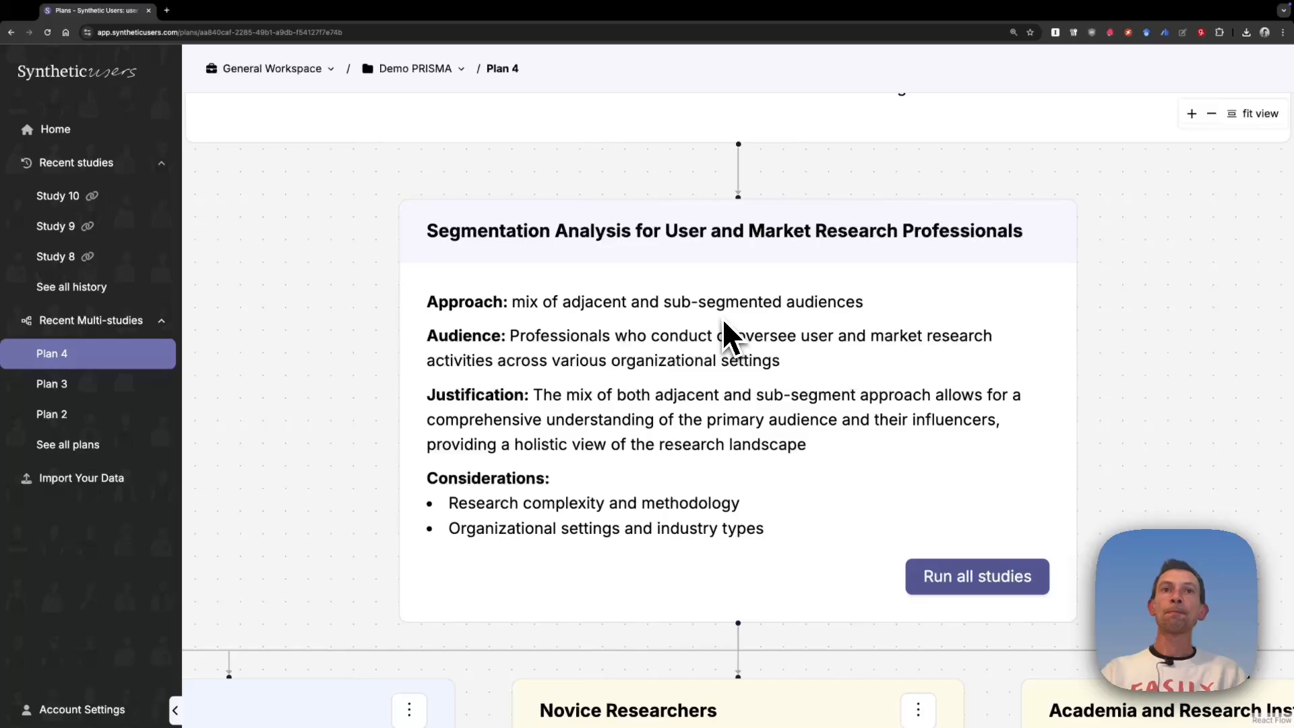
mouse_move(739, 405)
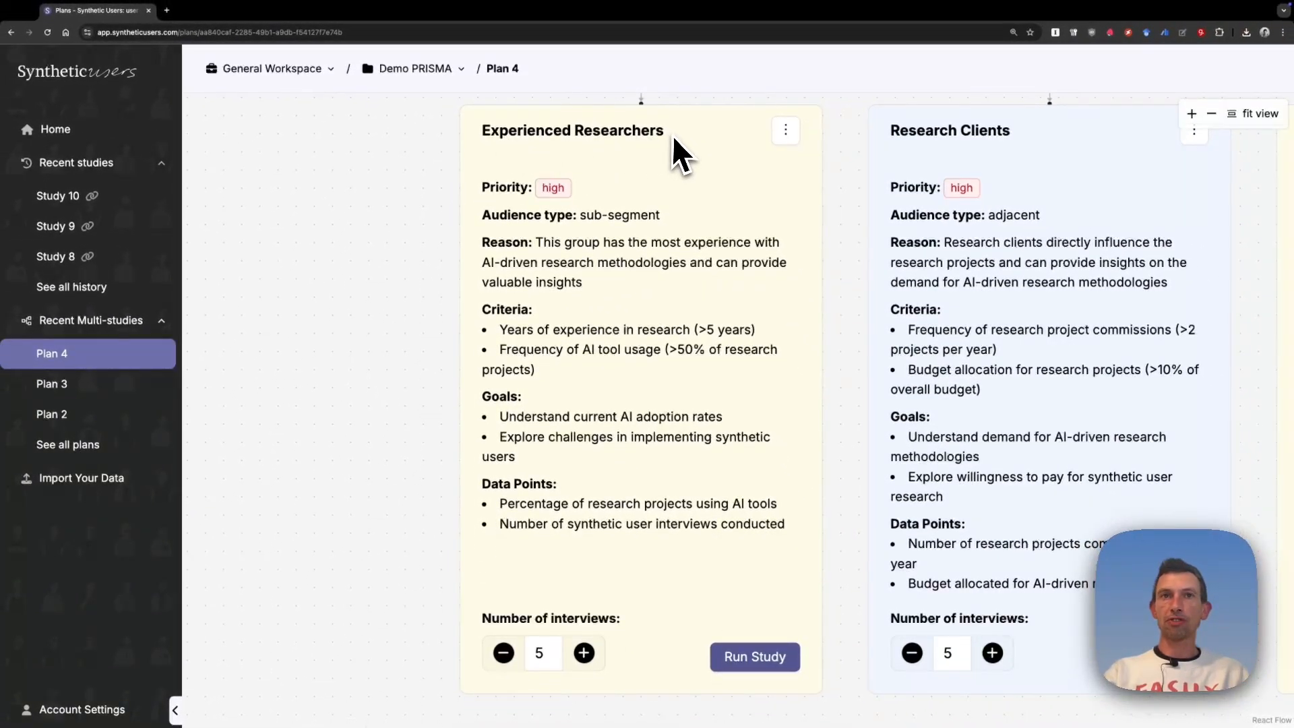
mouse_move(623, 347)
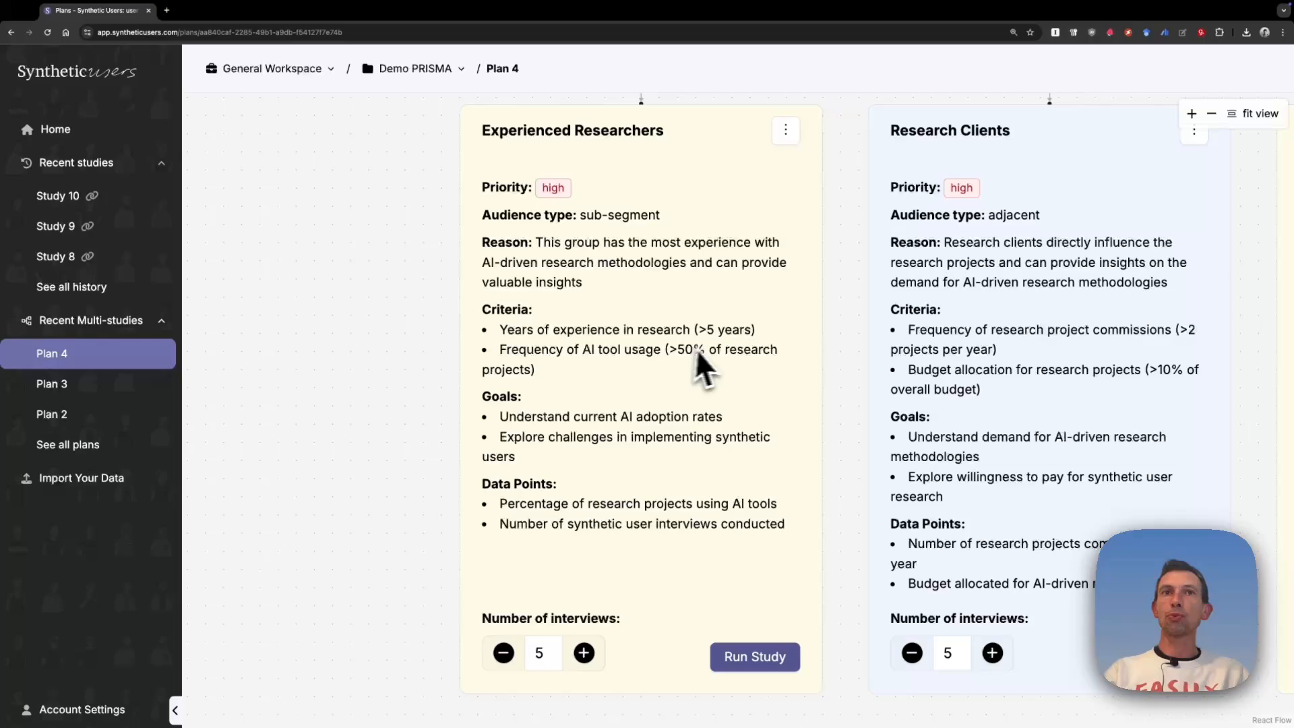
mouse_move(759, 358)
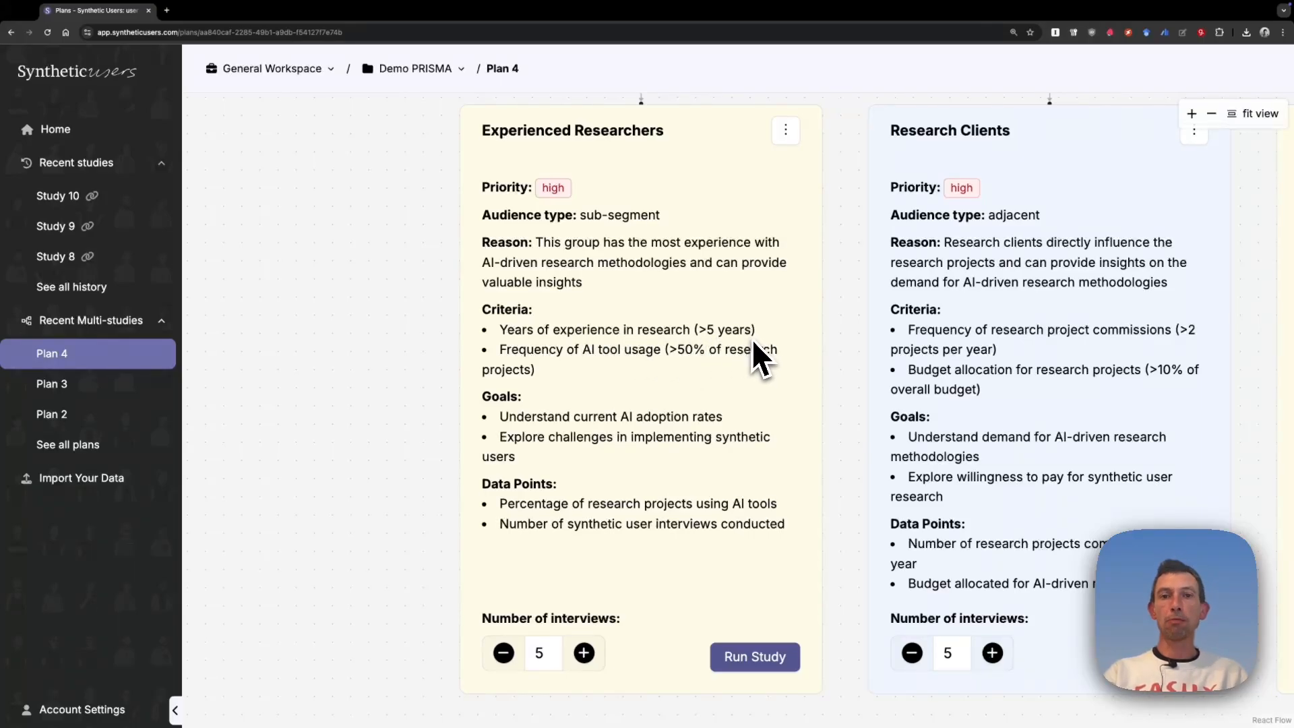
mouse_move(705, 378)
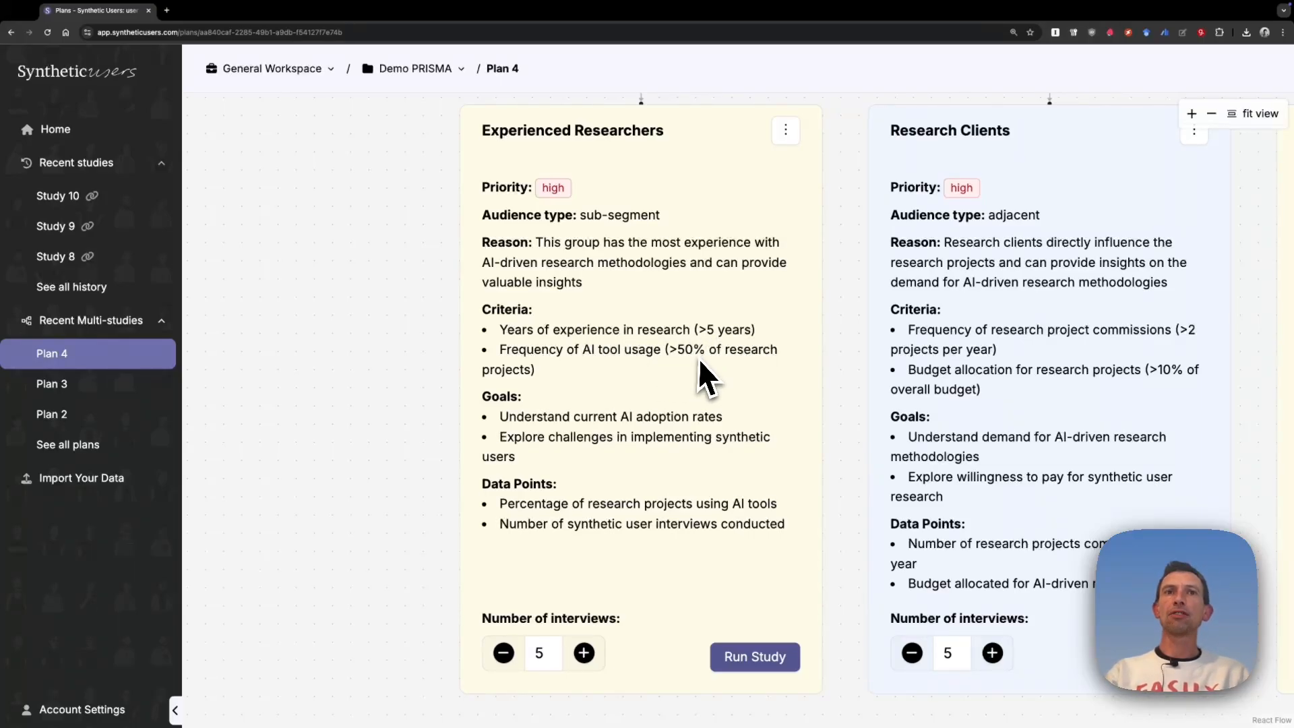
mouse_move(725, 380)
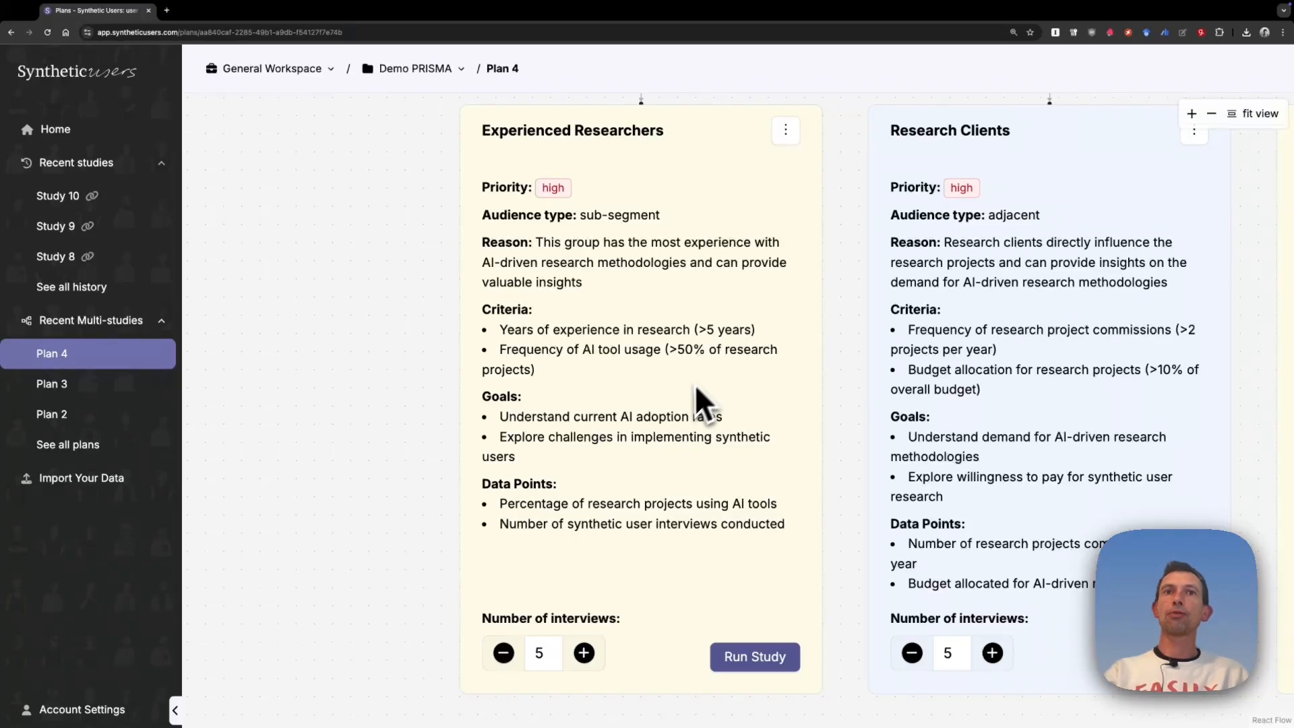
mouse_move(689, 458)
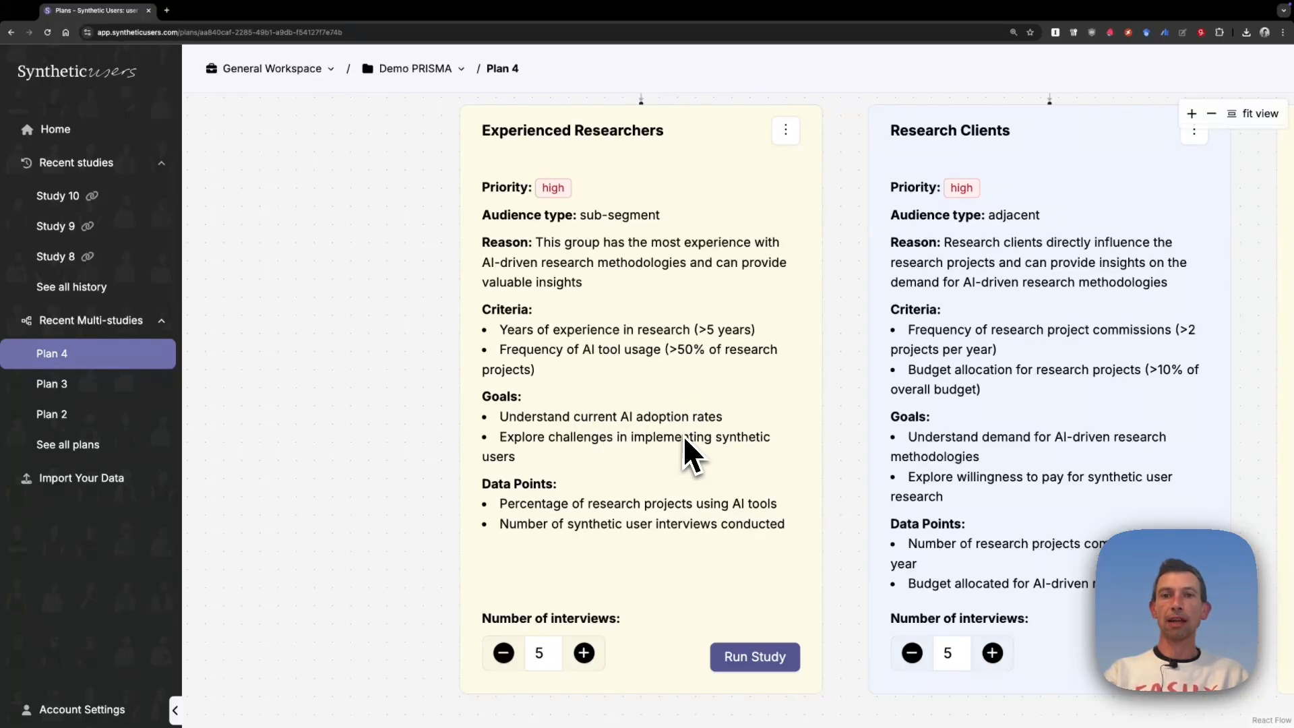
mouse_move(661, 454)
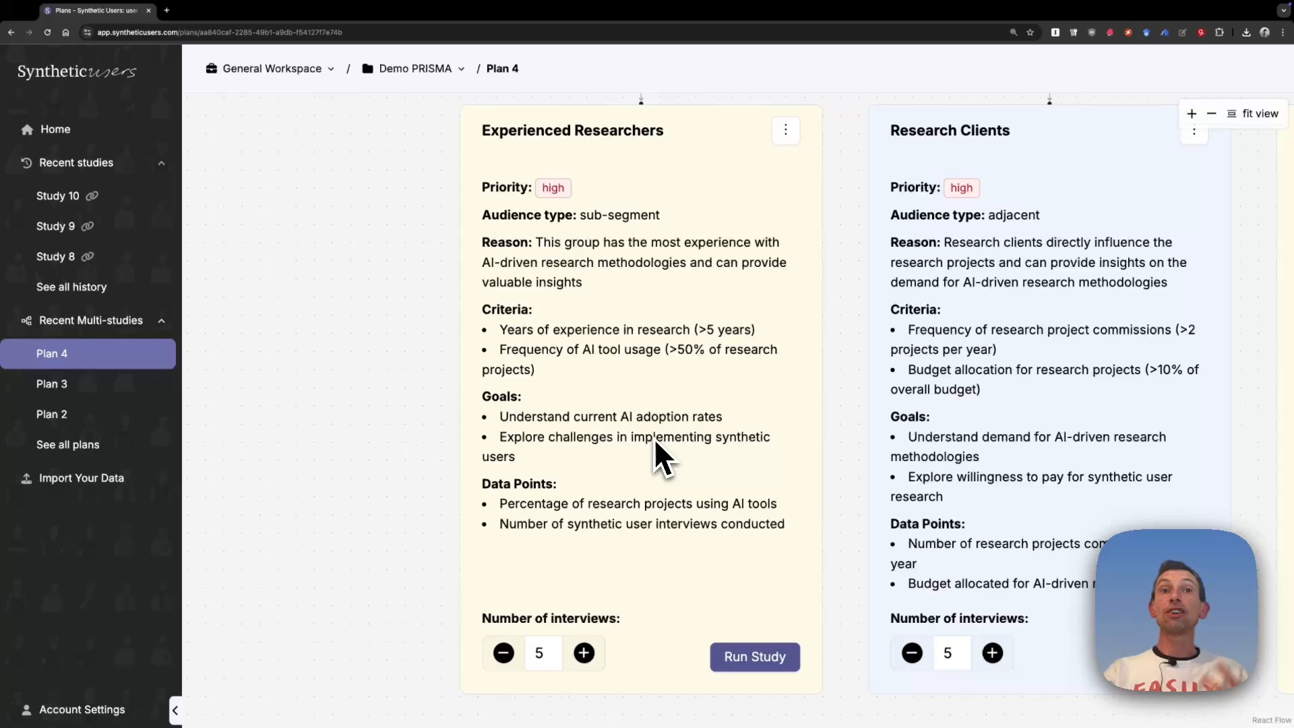
mouse_move(994, 413)
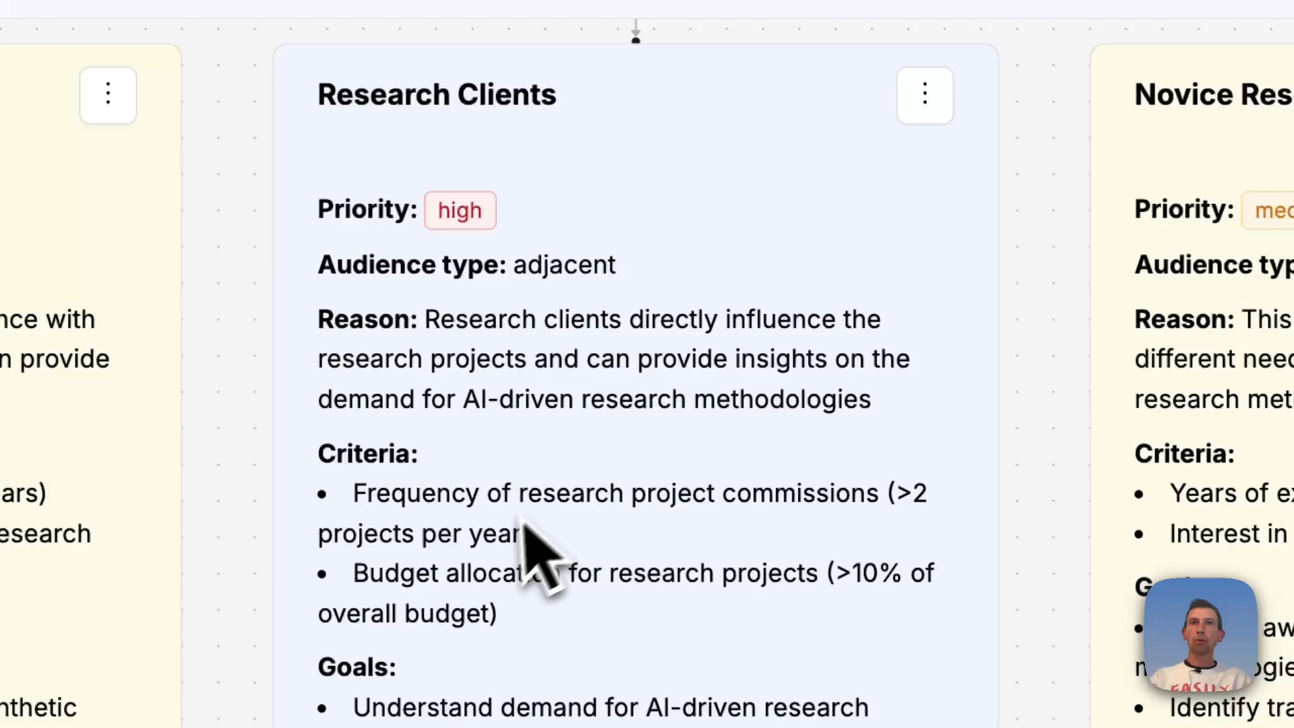
mouse_move(743, 537)
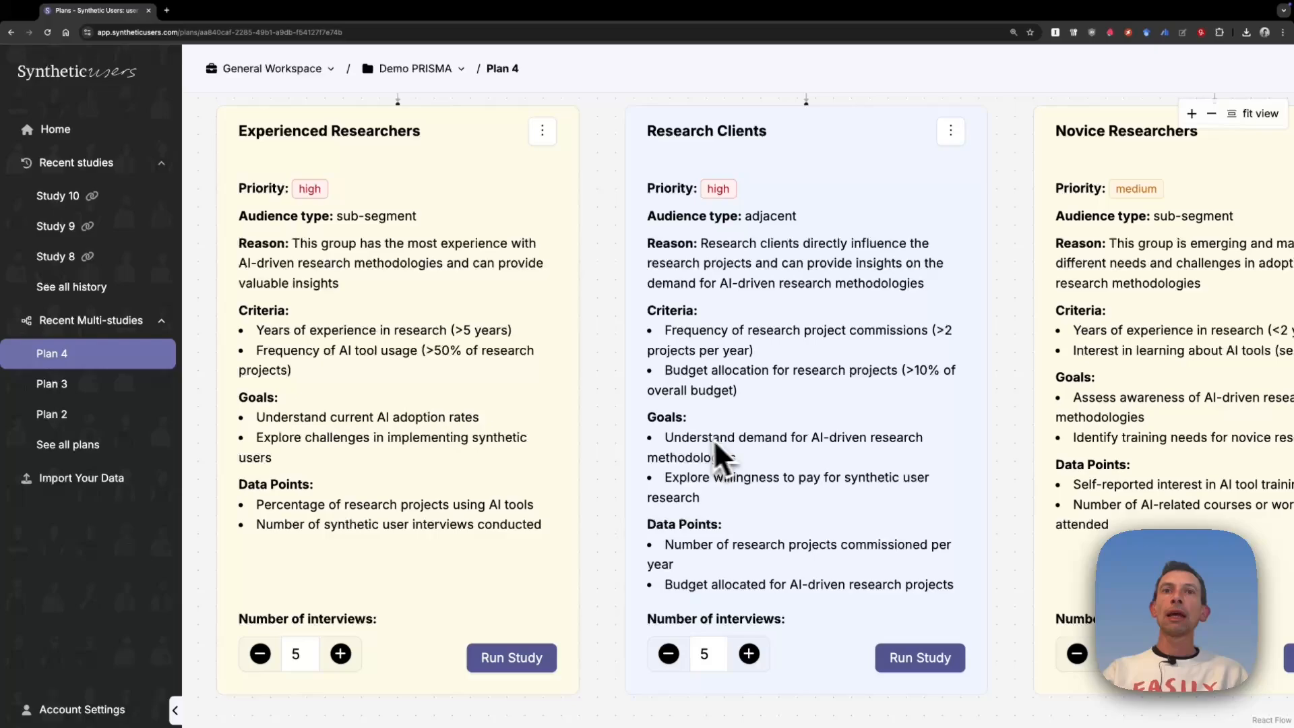
mouse_move(825, 467)
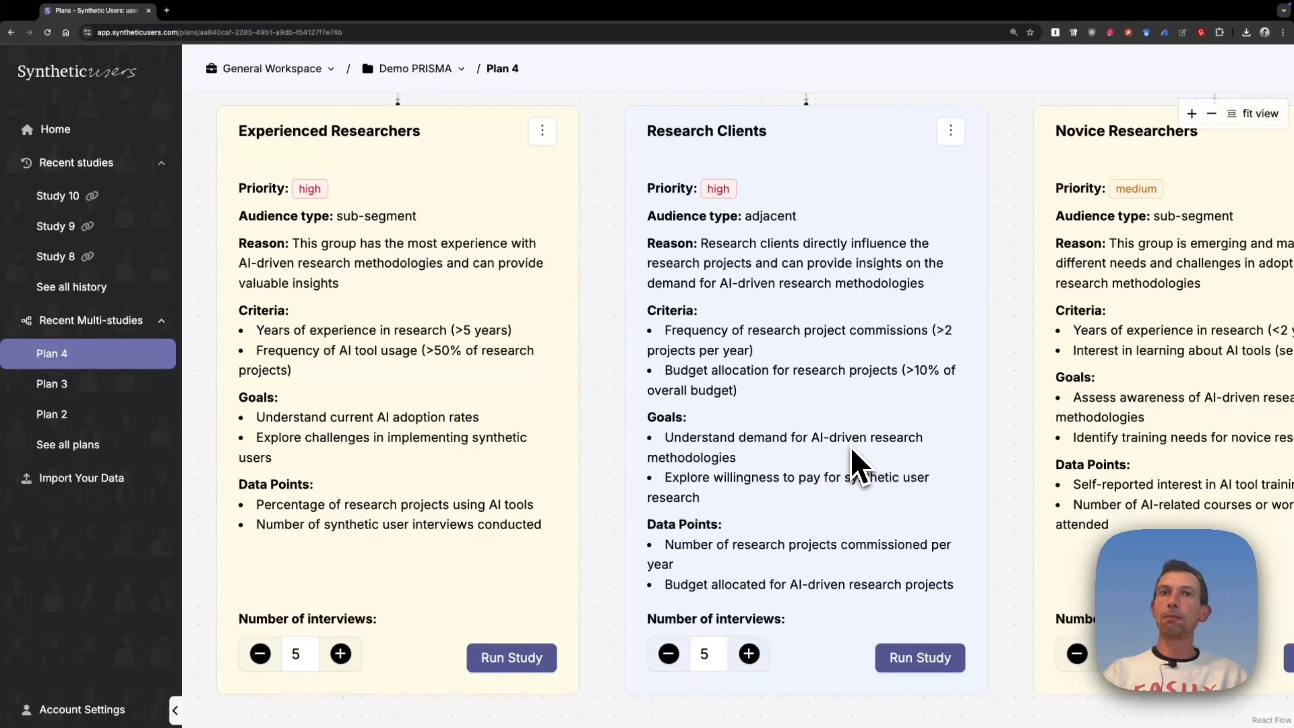
mouse_move(776, 499)
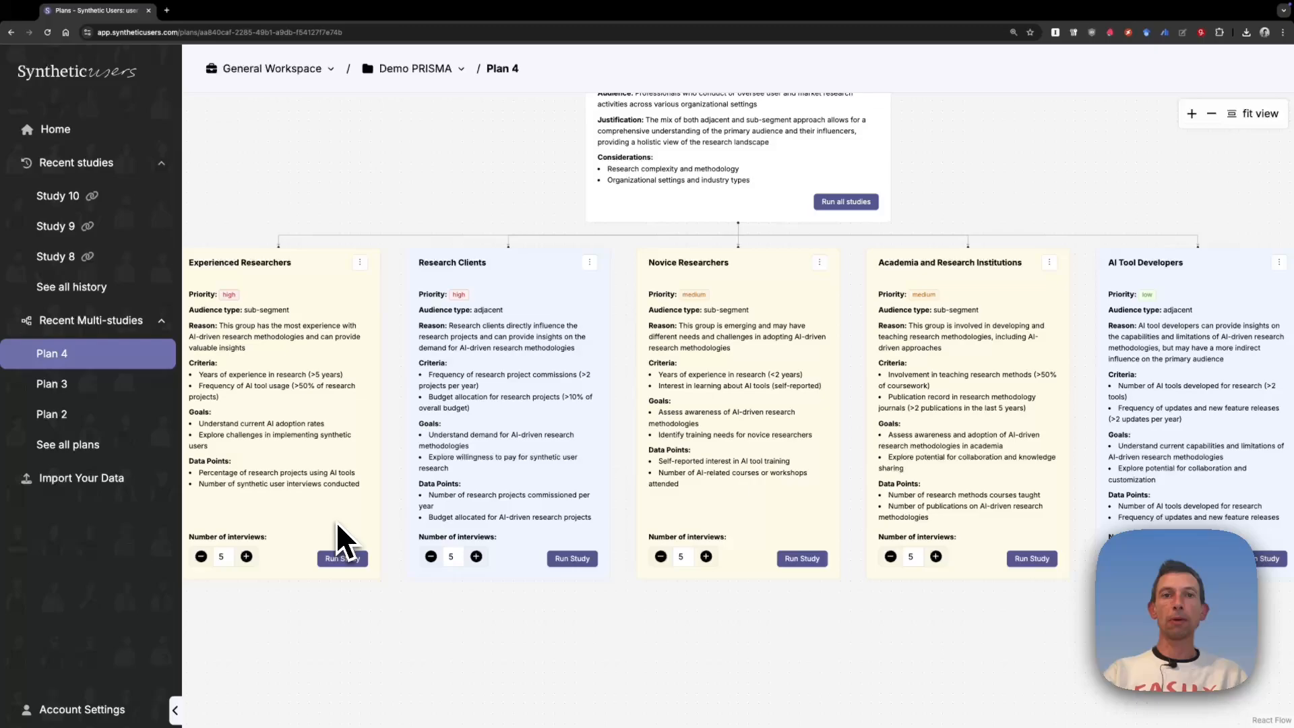
mouse_move(541, 549)
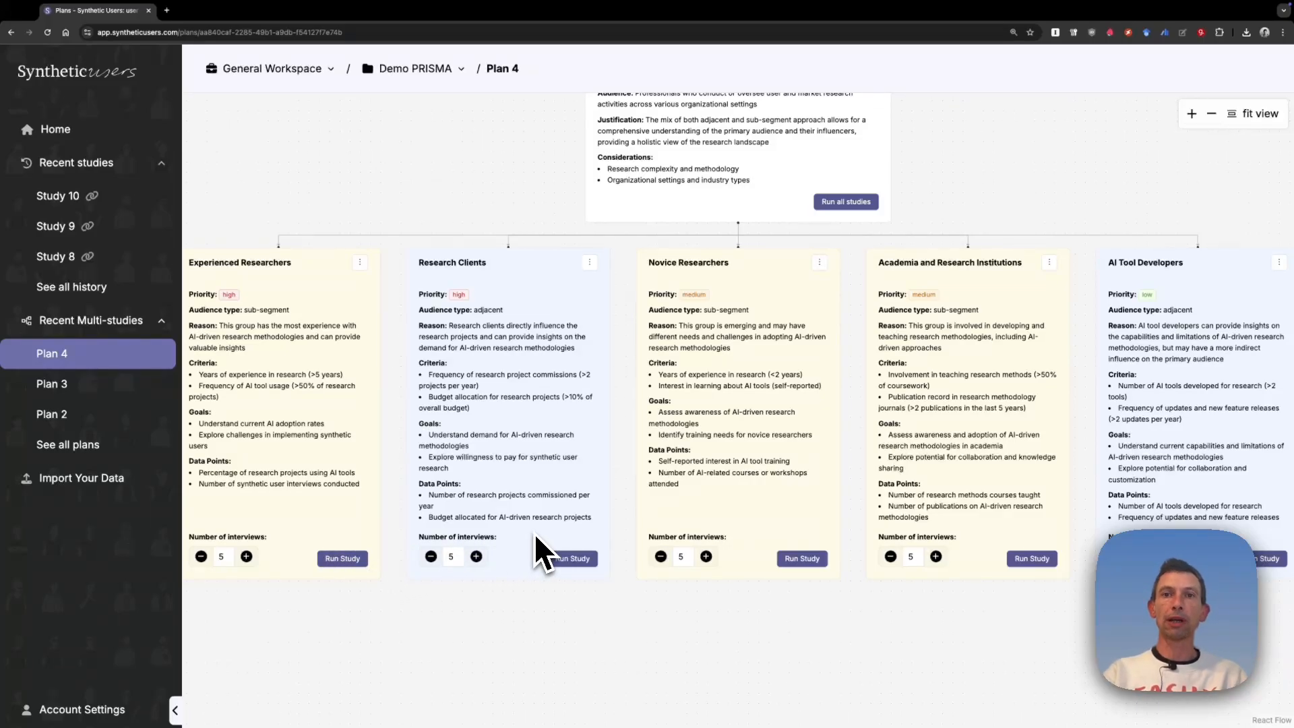
mouse_move(265, 578)
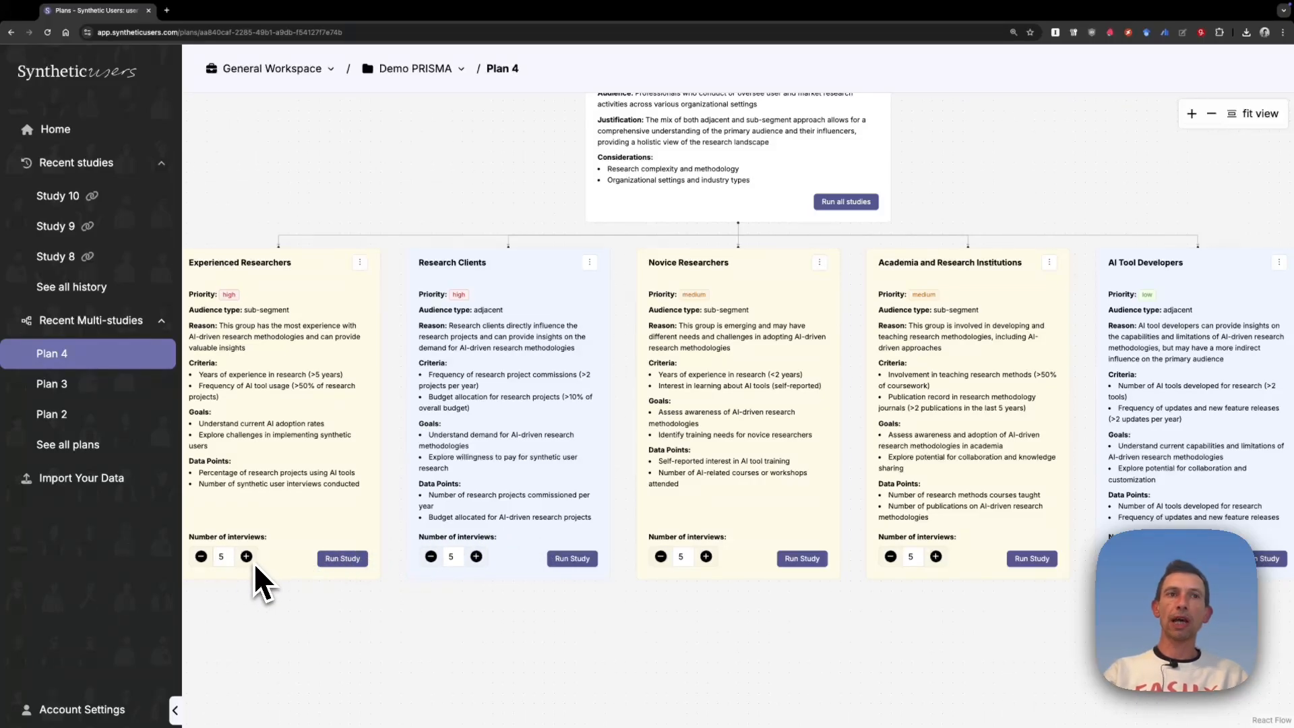
mouse_move(289, 569)
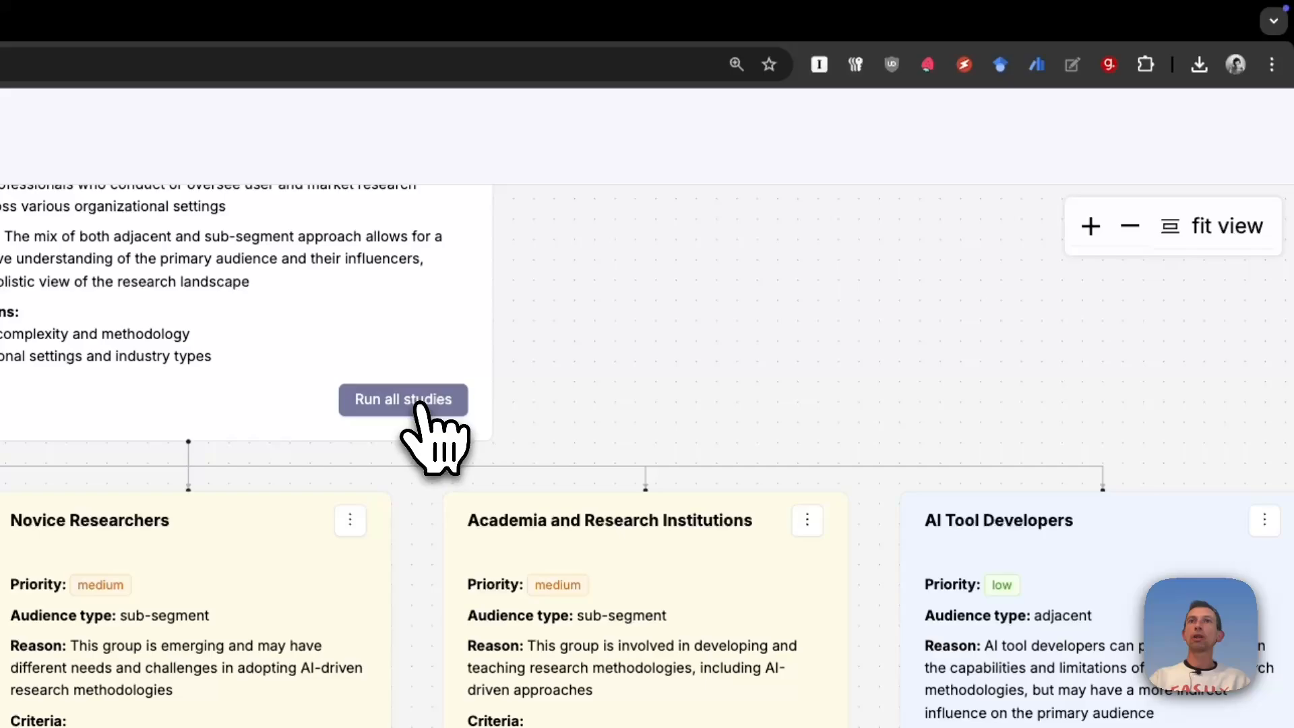
Run every study in Plan 4's segmentation plan at once.
left_click(403, 400)
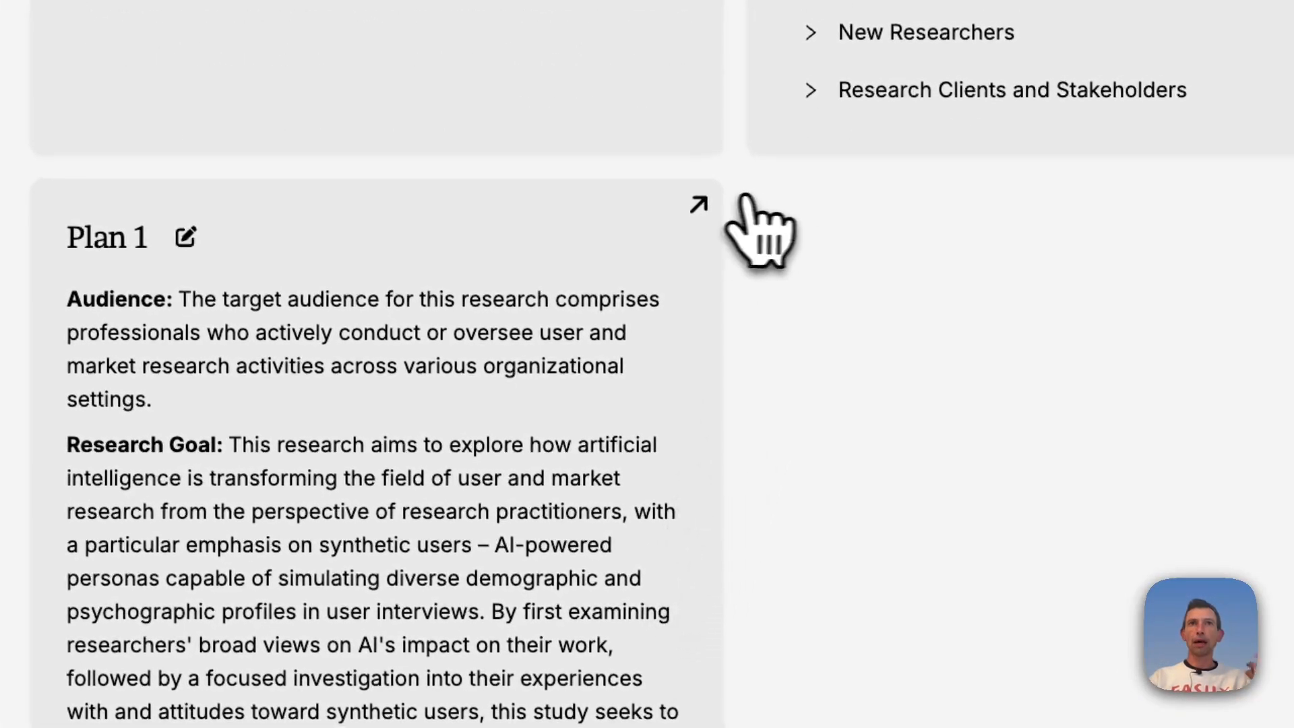
Open Plan 1's study map with its five audience studies and multi-study report.
left_click(698, 204)
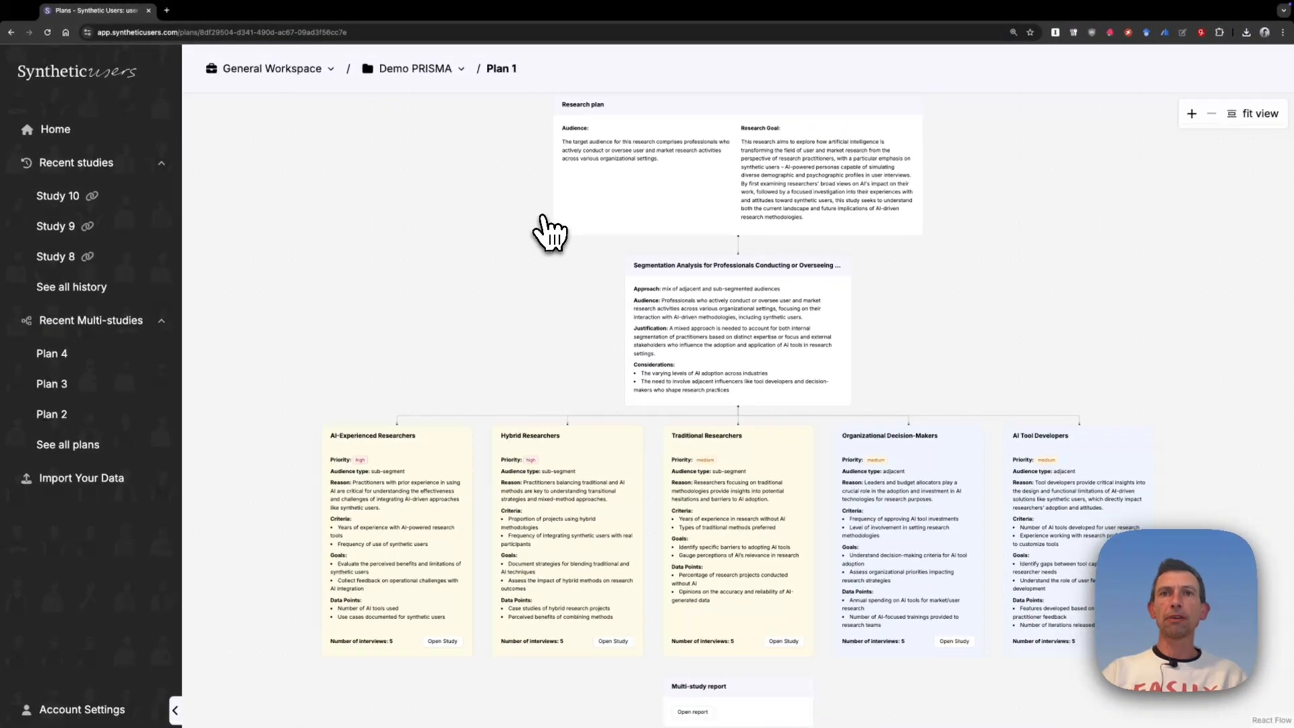
mouse_move(681, 318)
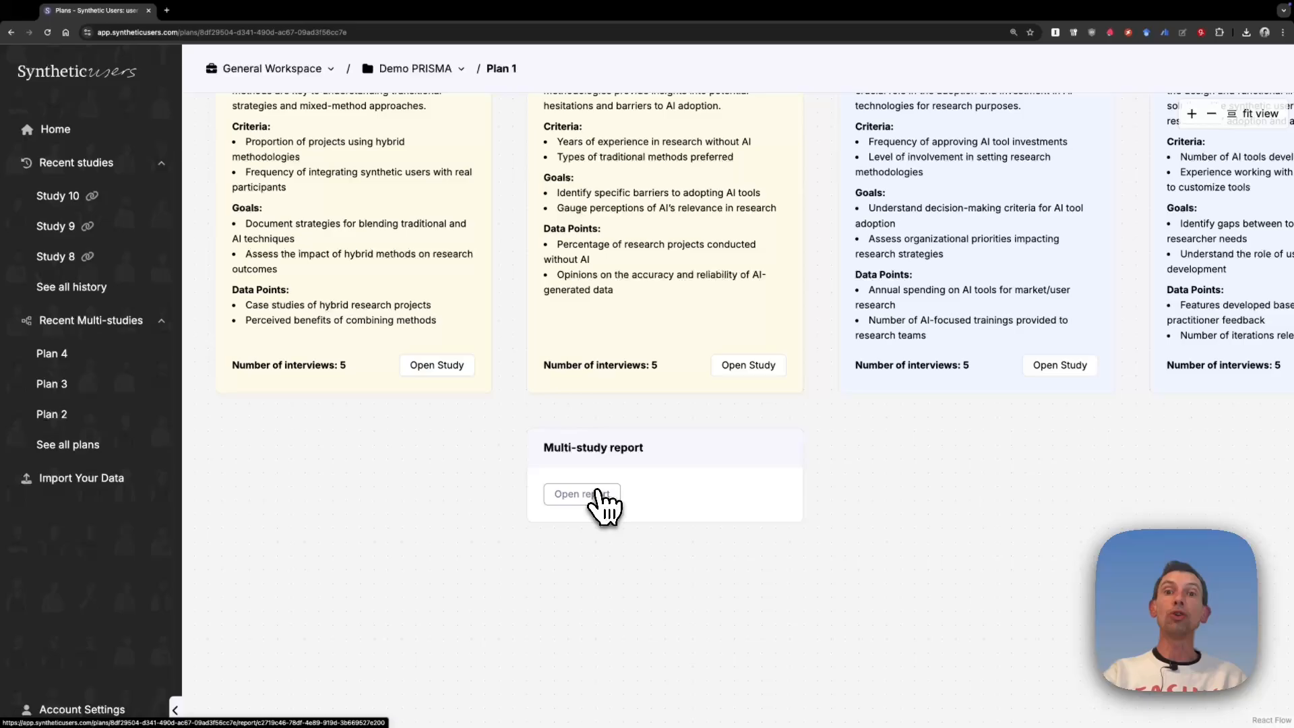
Read the multi-study report's Executive Summary and switch to the AI-Experienced Researchers perspective.
left_click(582, 494)
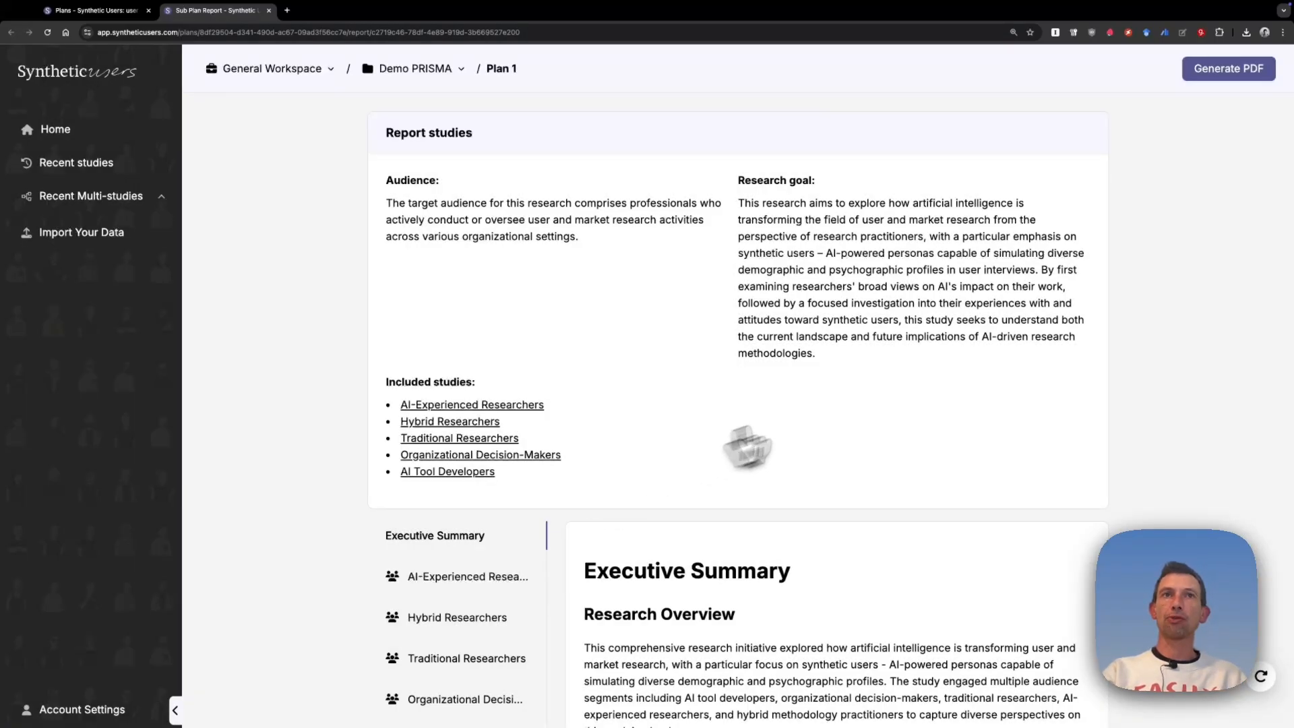
left_click(76, 162)
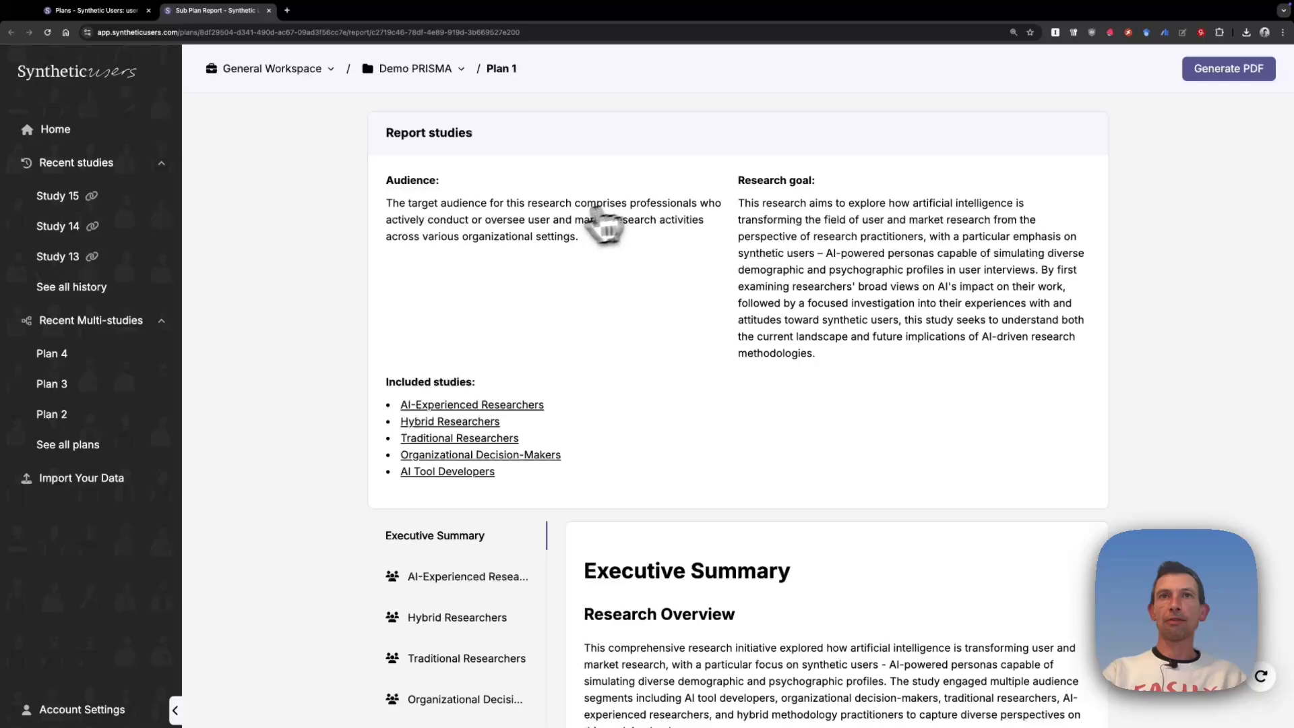
mouse_move(509, 248)
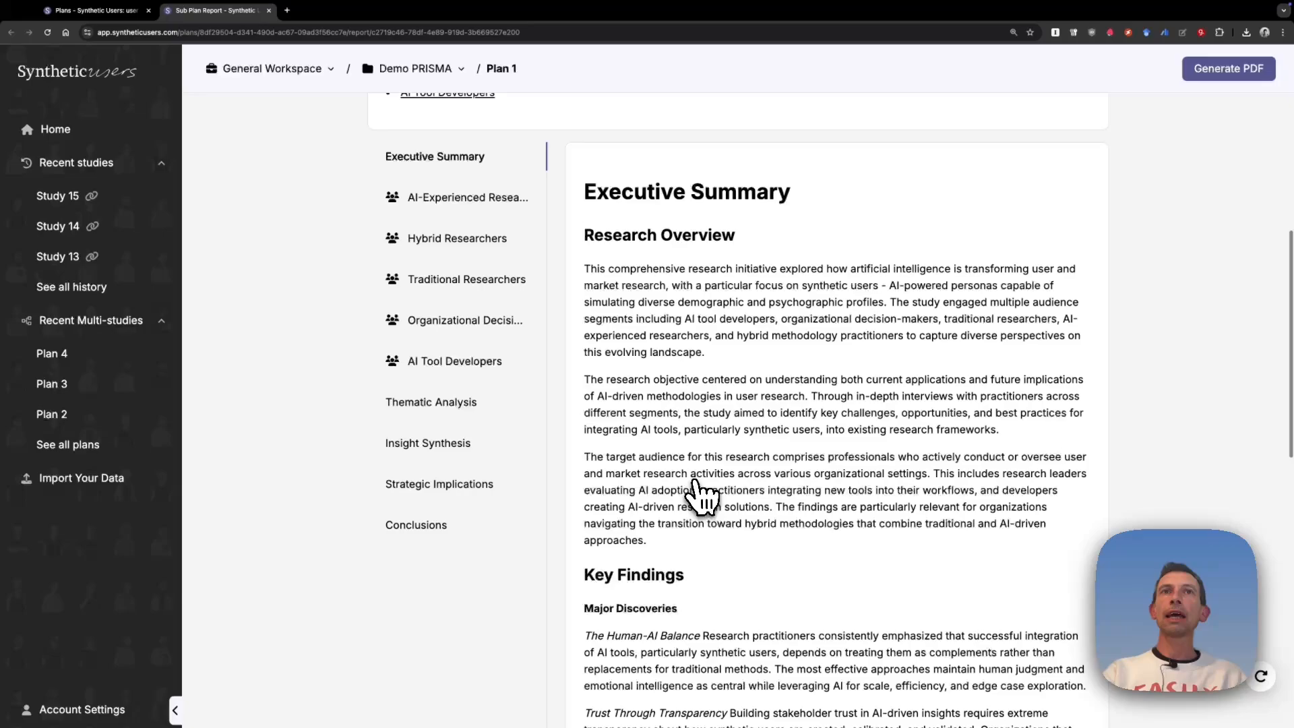
scroll("down", 3)
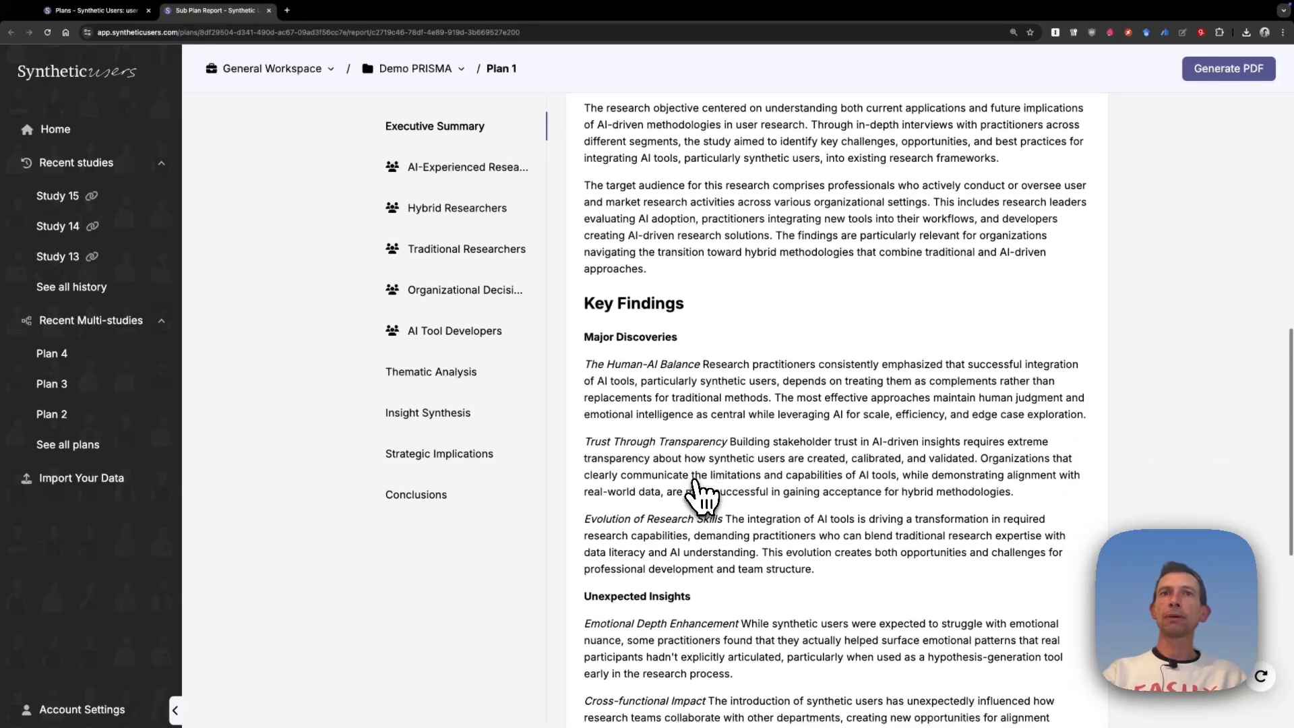
scroll("down", 3)
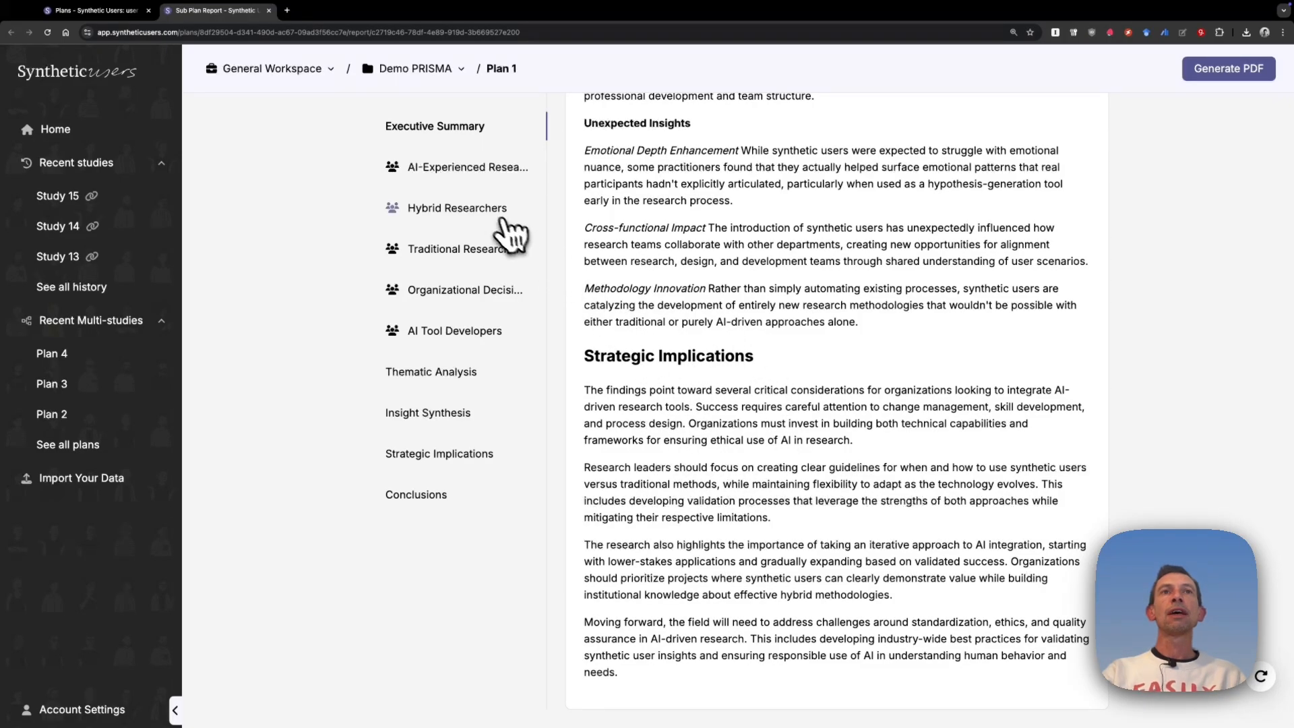
left_click(467, 167)
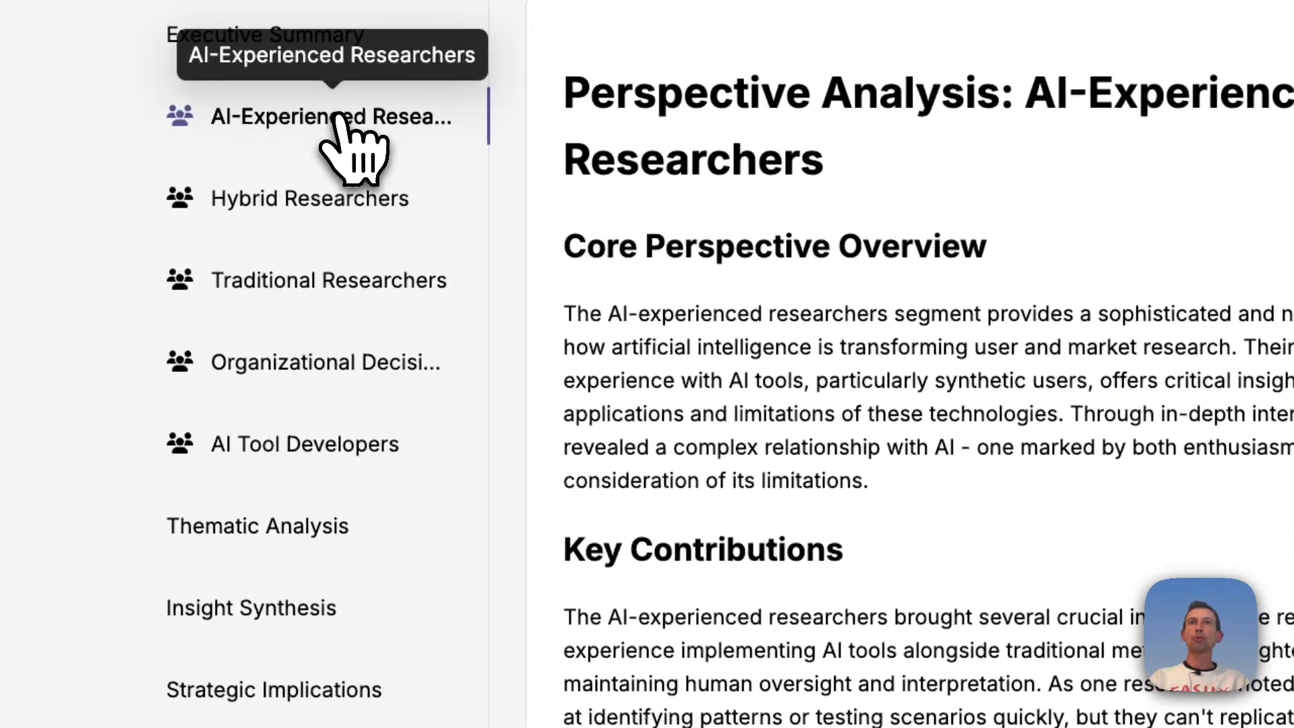
Skim AI-Experienced and Hybrid Researchers perspectives, then jump to the Thematic Analysis section.
scroll("down", 3)
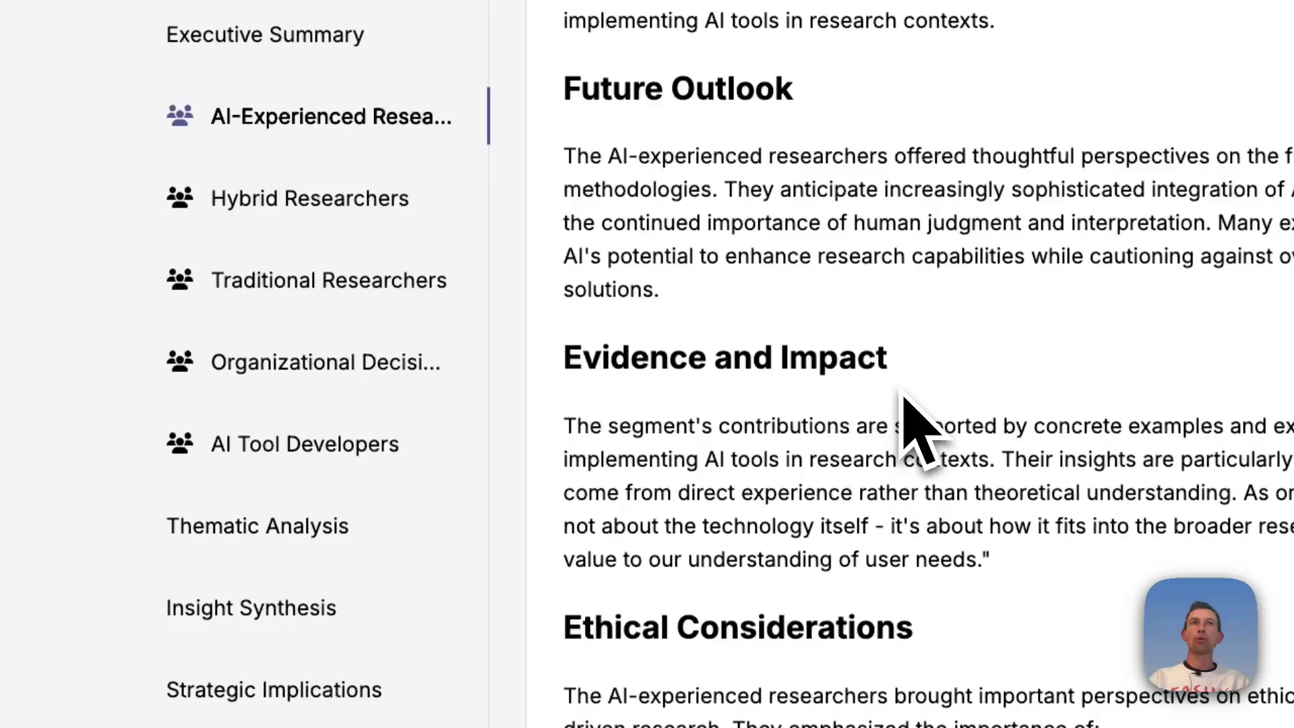
left_click(309, 198)
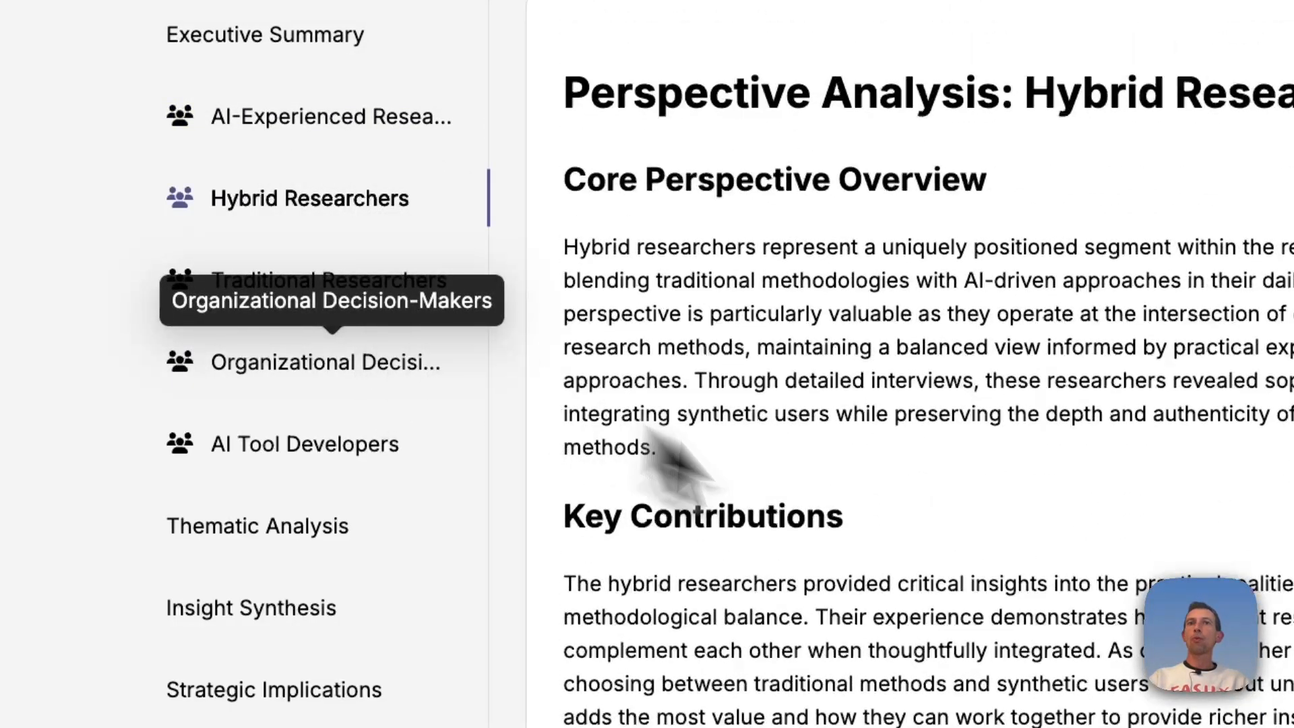
scroll("down", 3)
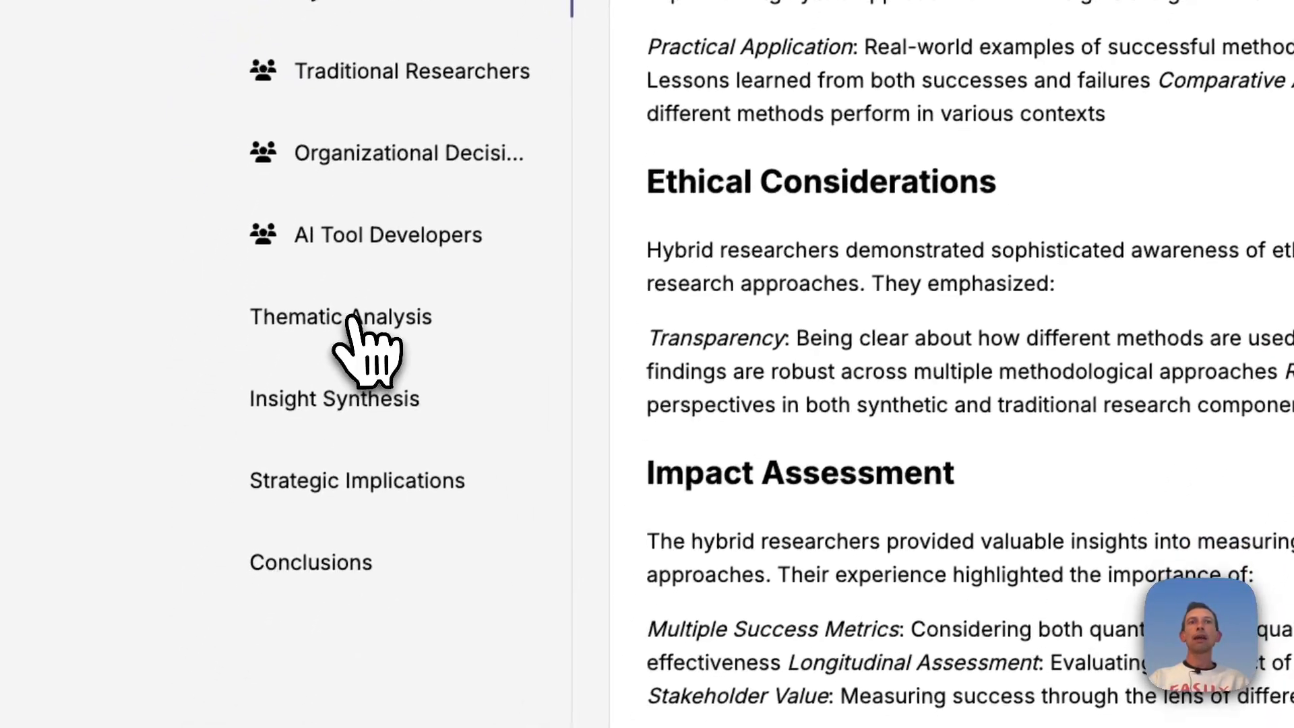
left_click(340, 316)
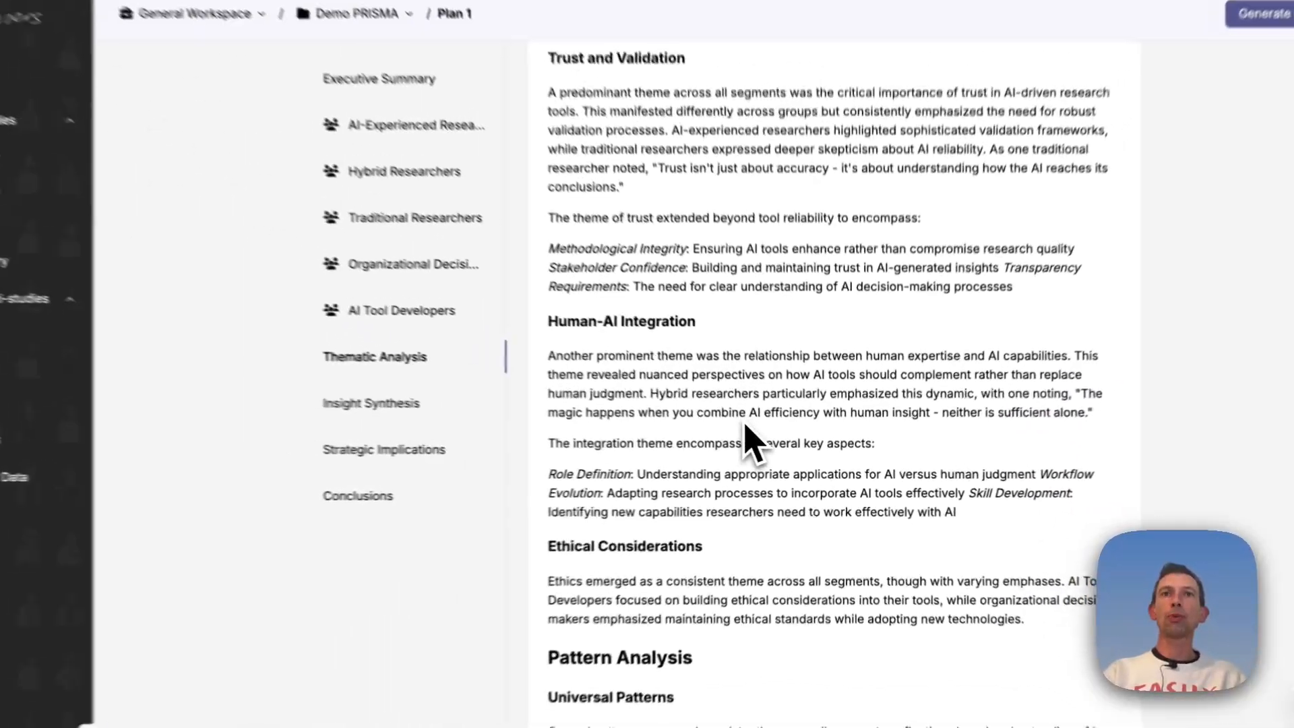
Scroll the Thematic Analysis themes on trust and human-AI integration down to Insight Synthesis.
scroll("down", 3)
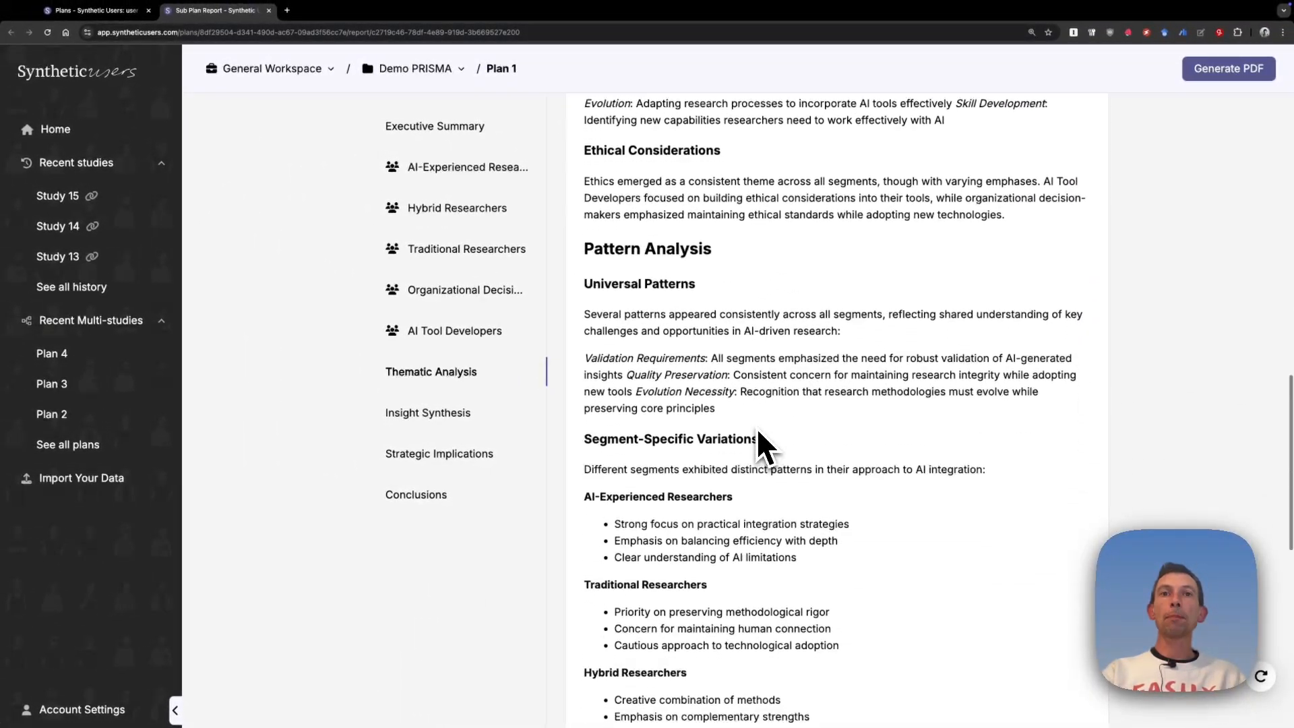
scroll("down", 3)
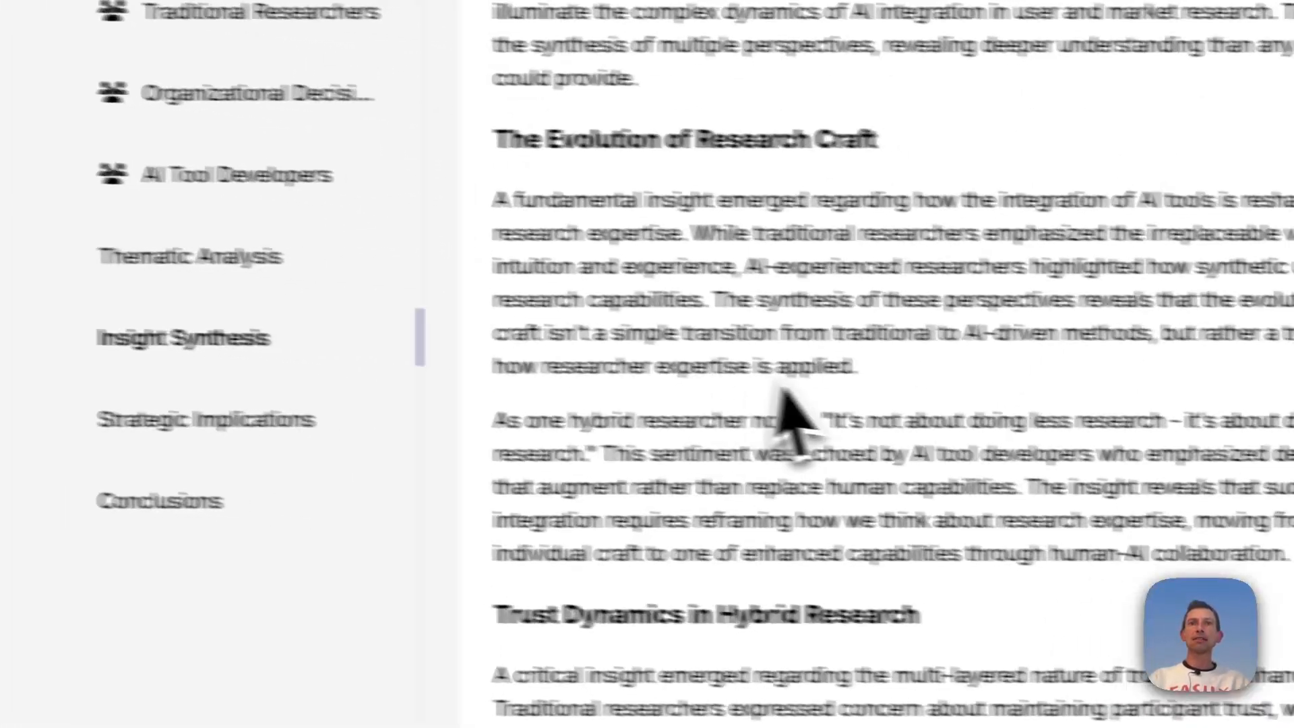
Scroll through Insight Synthesis and its Gap Analysis, then jump to Strategic Implications.
scroll("down", 3)
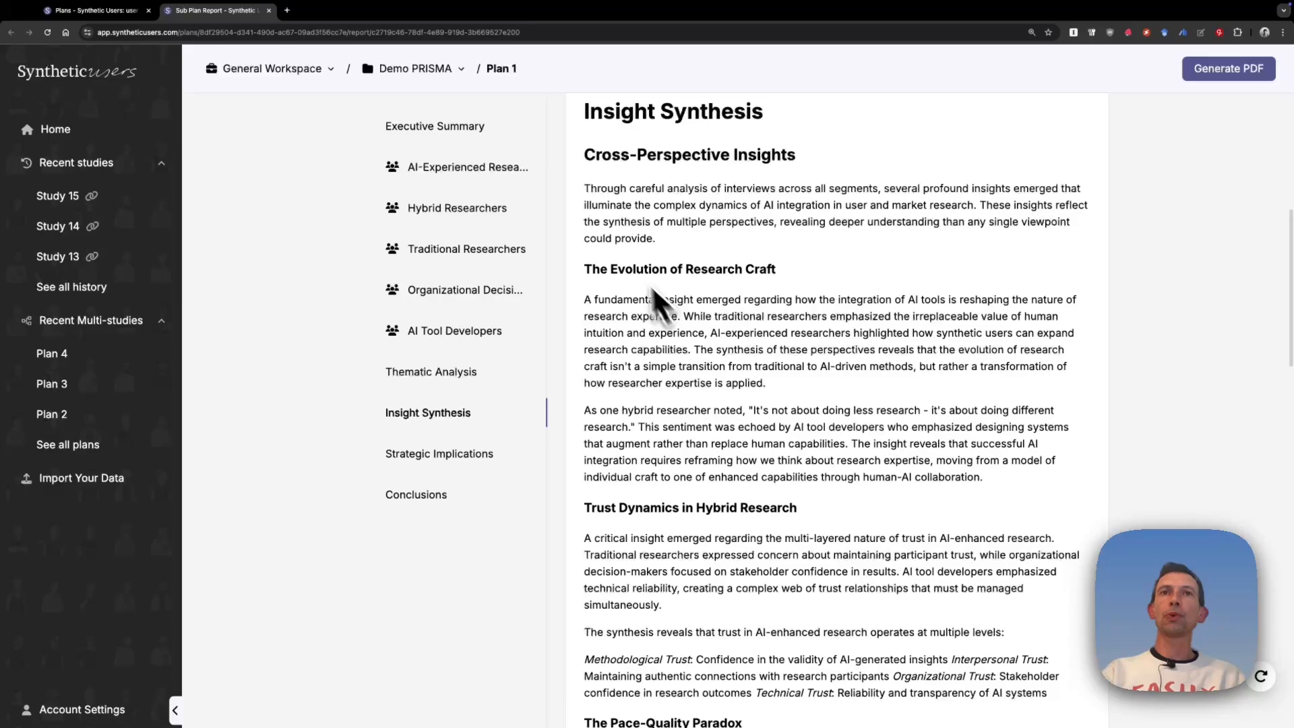
scroll("down", 3)
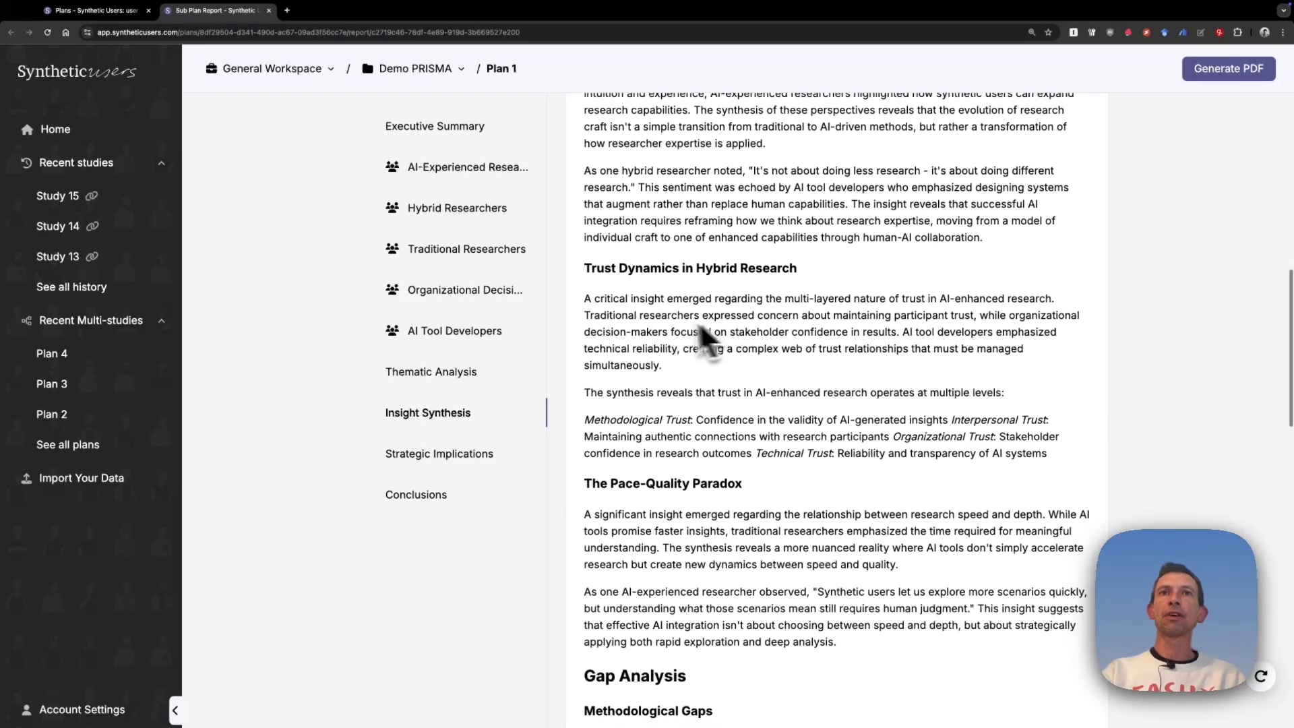
scroll("down", 3)
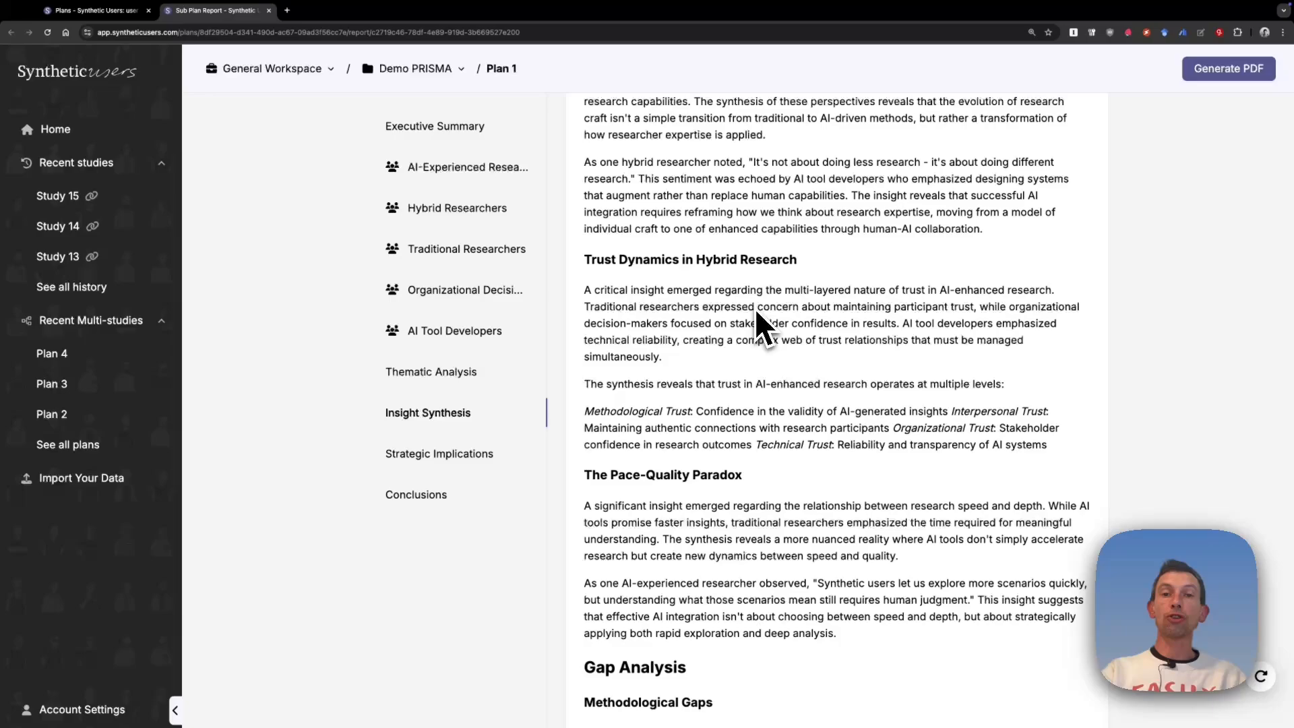
scroll("down", 3)
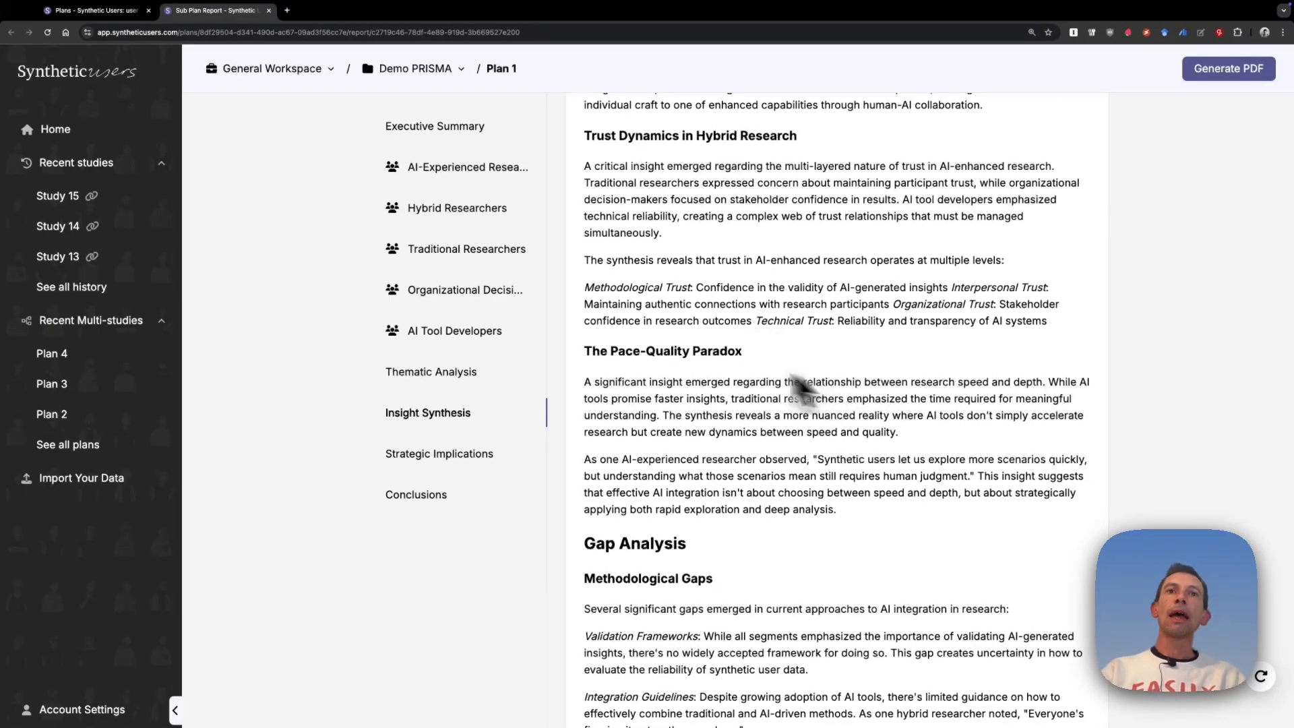
scroll("down", 3)
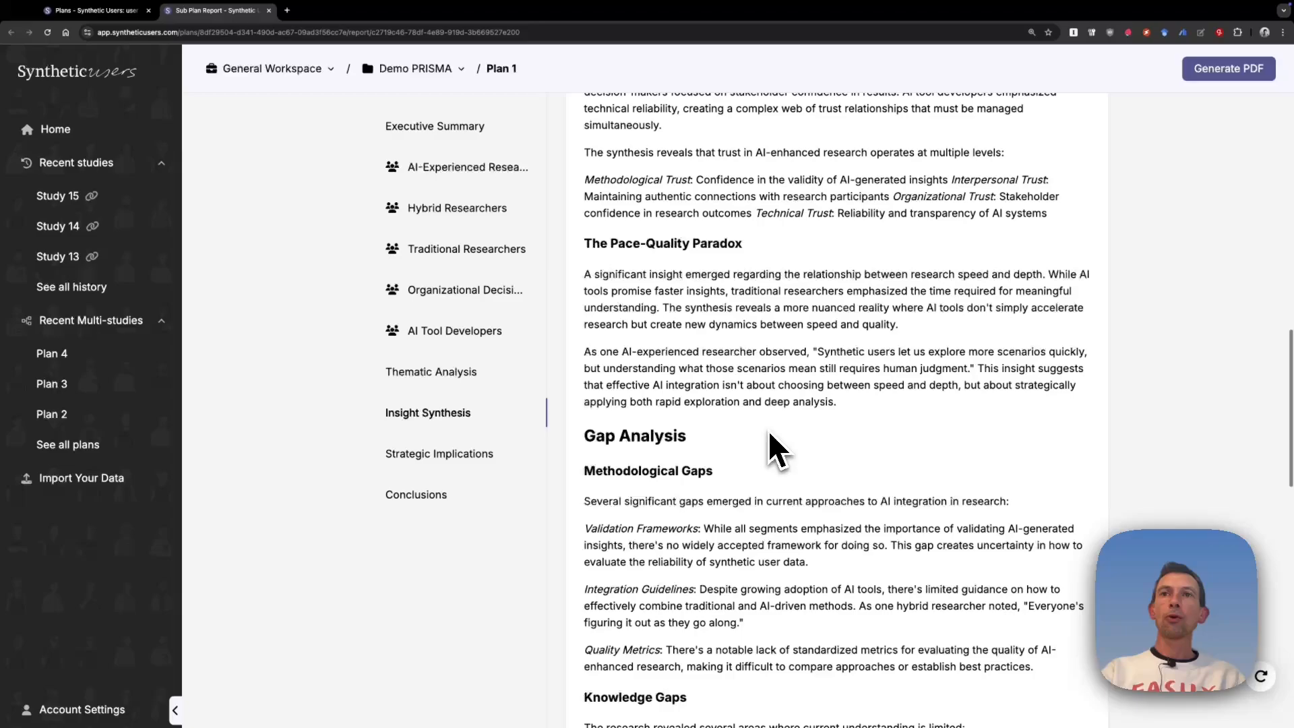
scroll("down", 3)
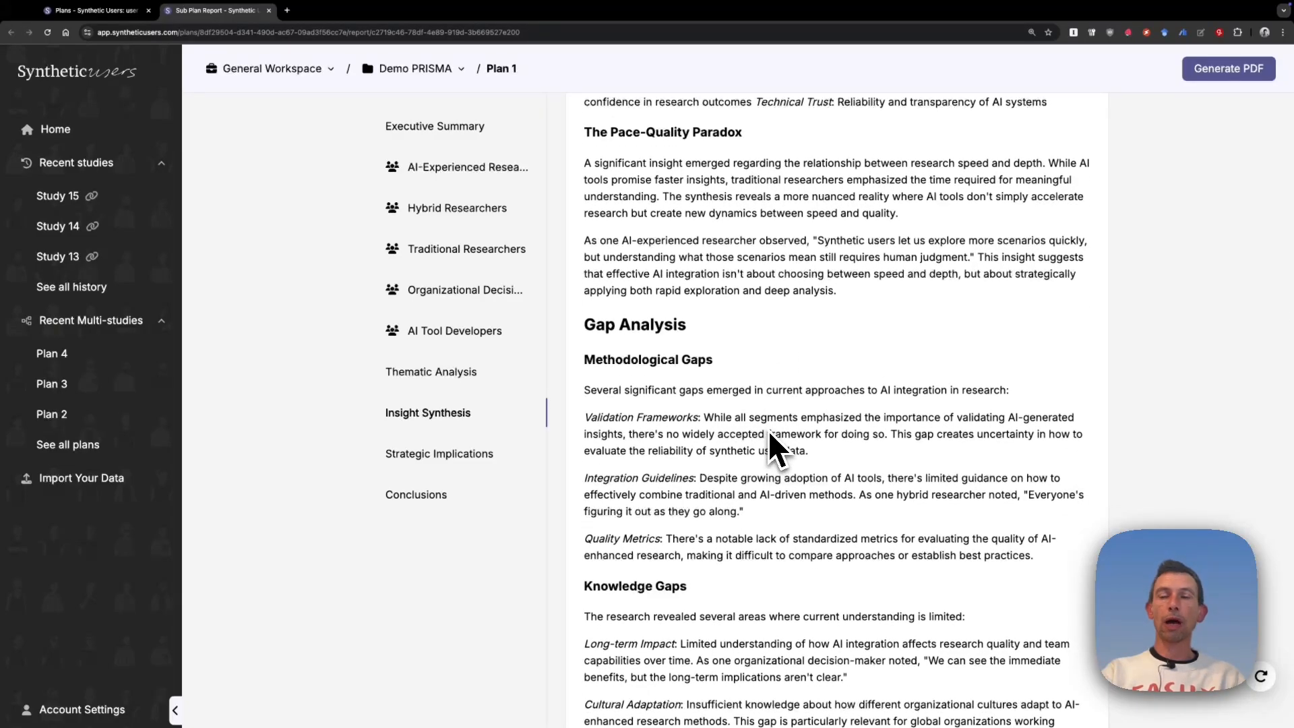
scroll("down", 3)
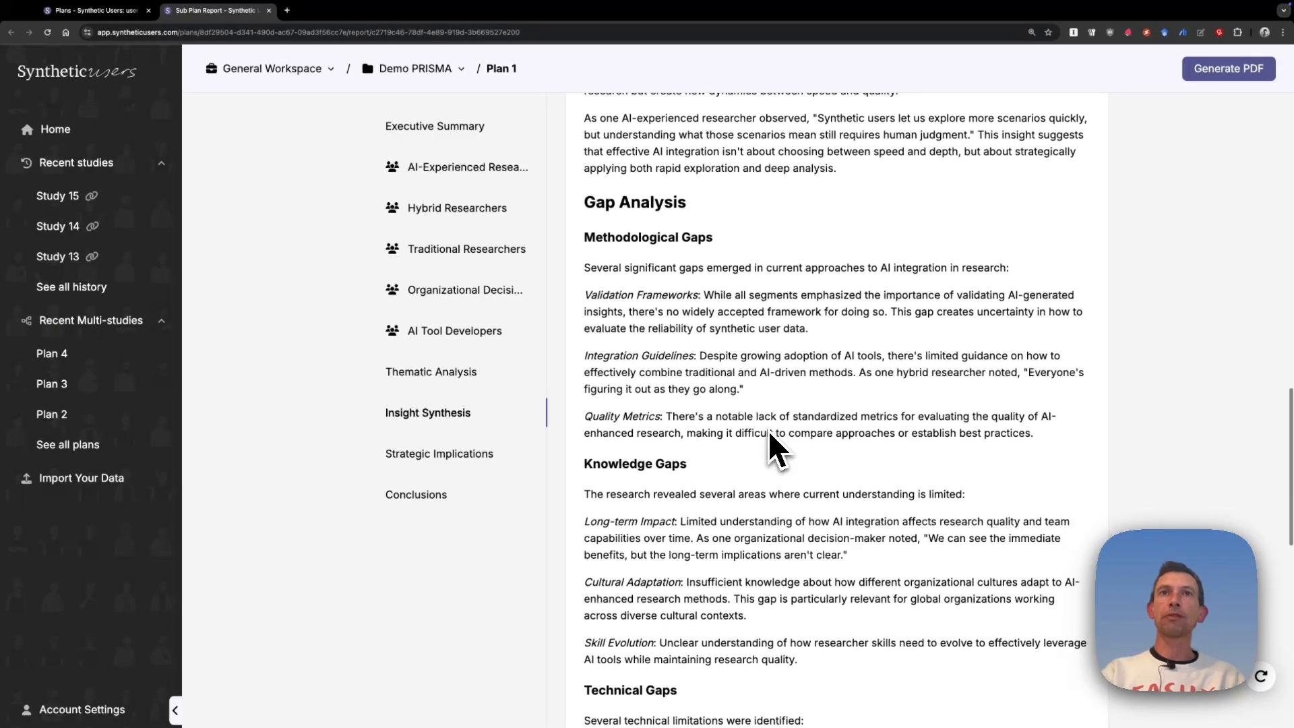
scroll("down", 3)
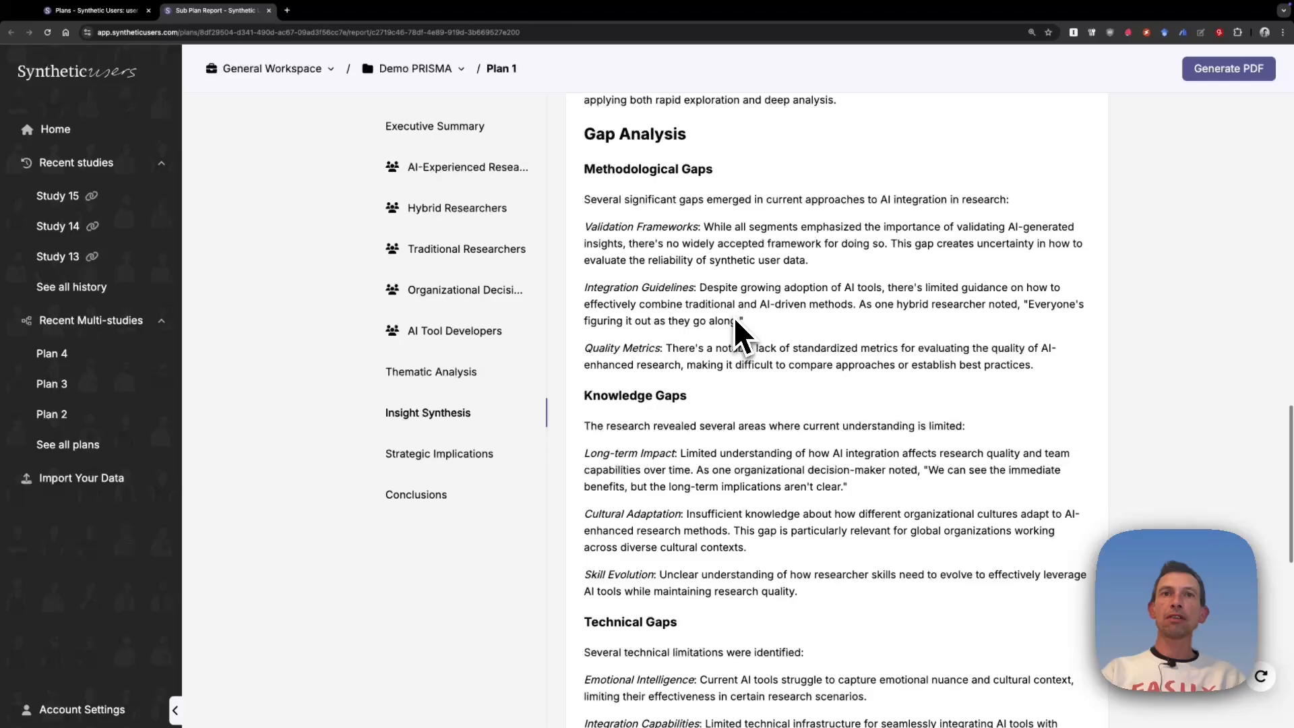
scroll("down", 3)
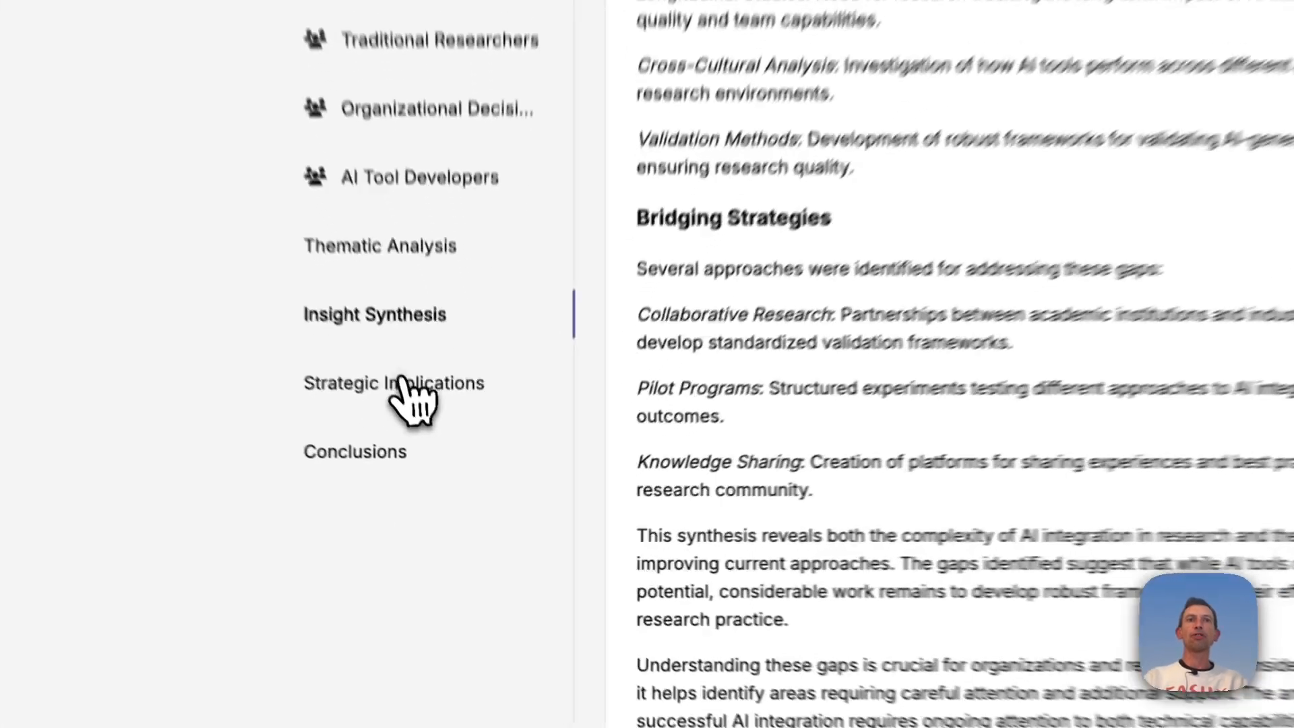
left_click(394, 383)
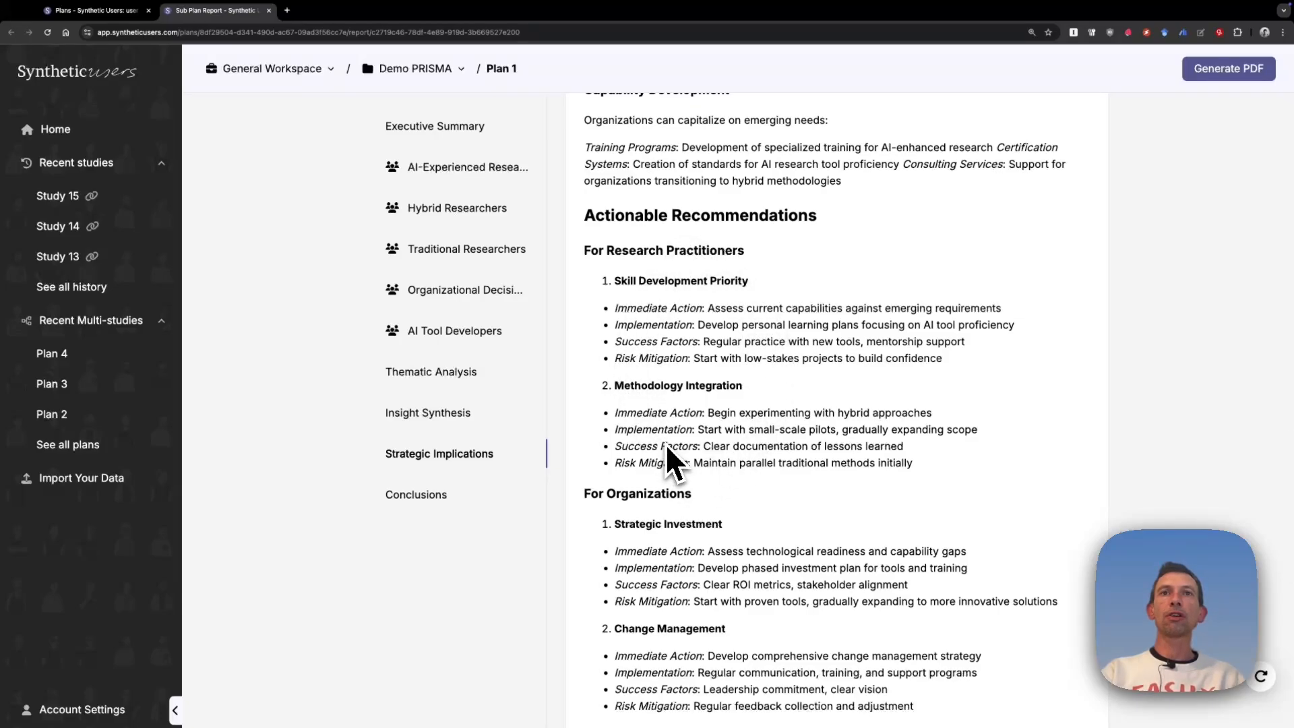
Scroll the Actionable Recommendations down to the report's Conclusions and closing remarks.
scroll("down", 3)
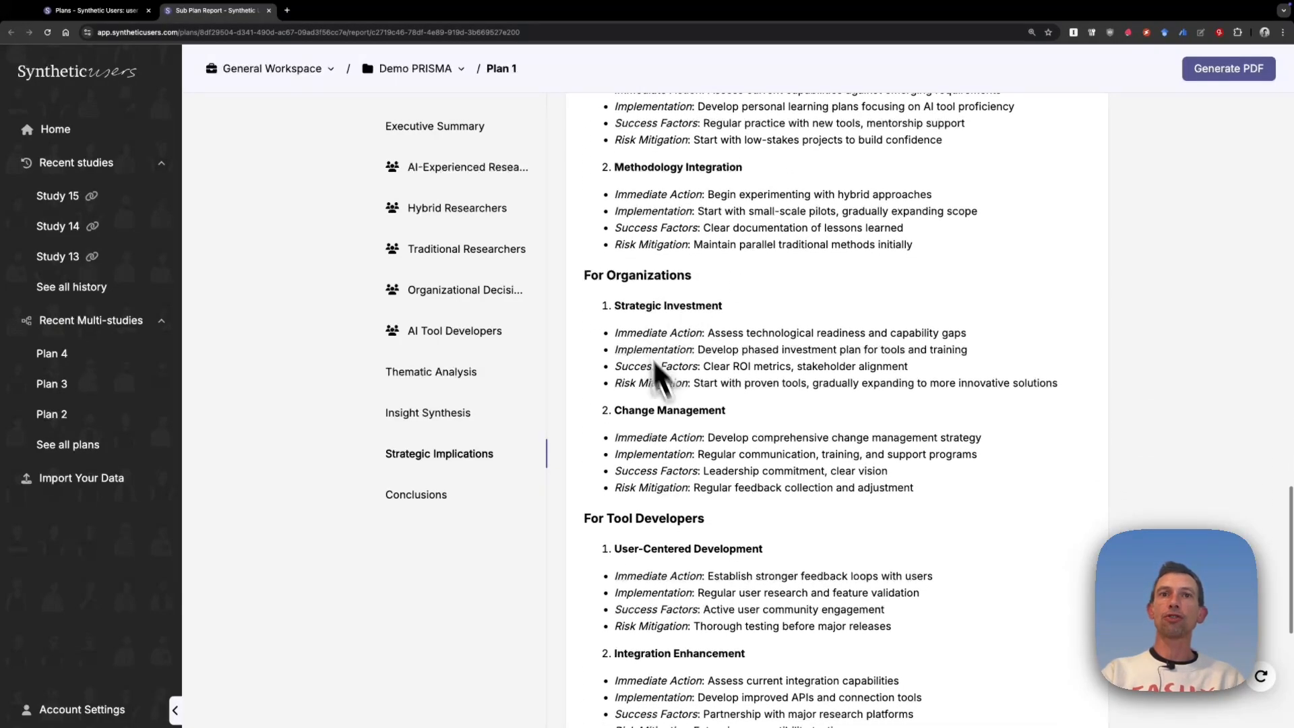
scroll("down", 3)
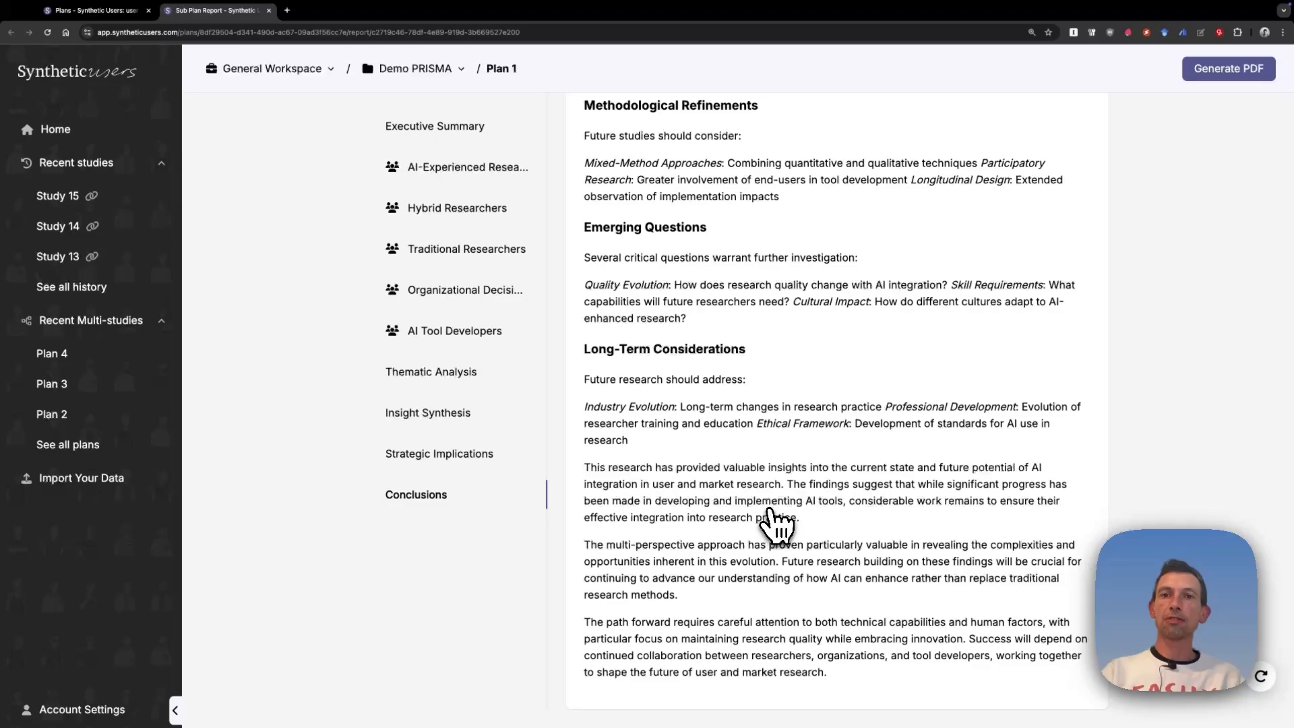
mouse_move(1211, 137)
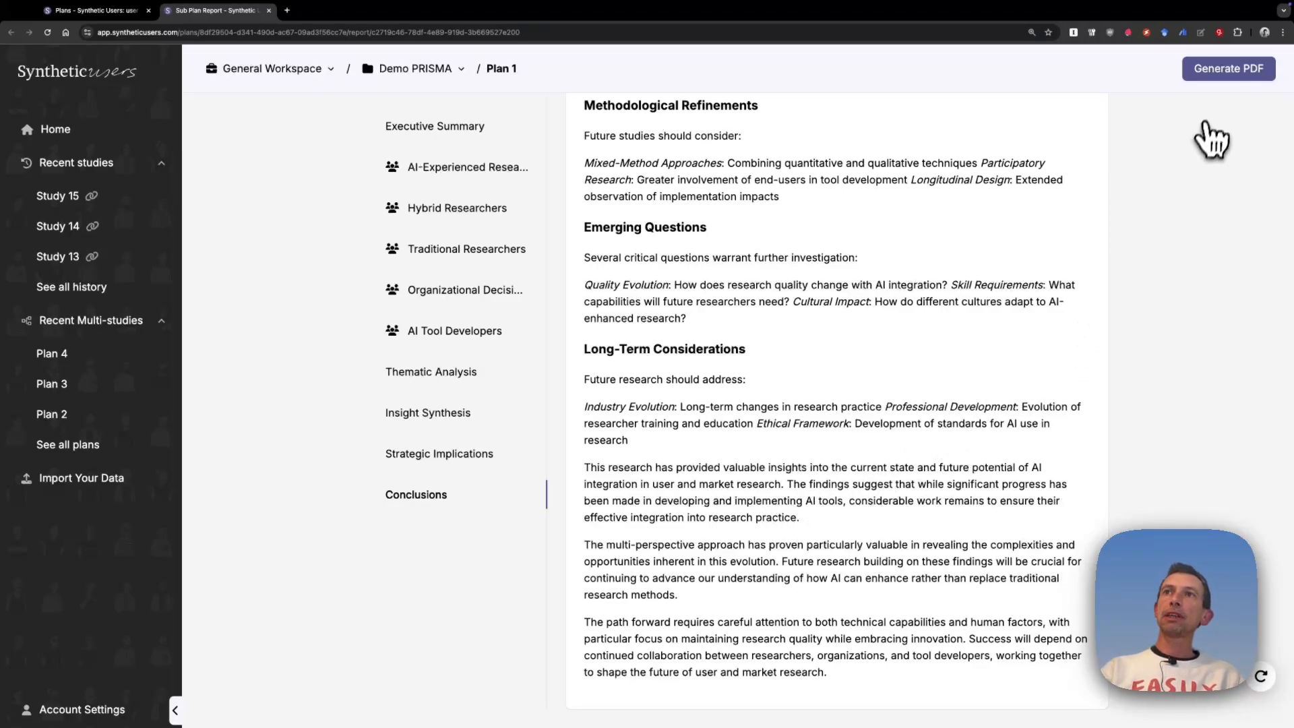
Generate and view the 30-page PDF report, then return to the Plan 1 overview.
left_click(1228, 69)
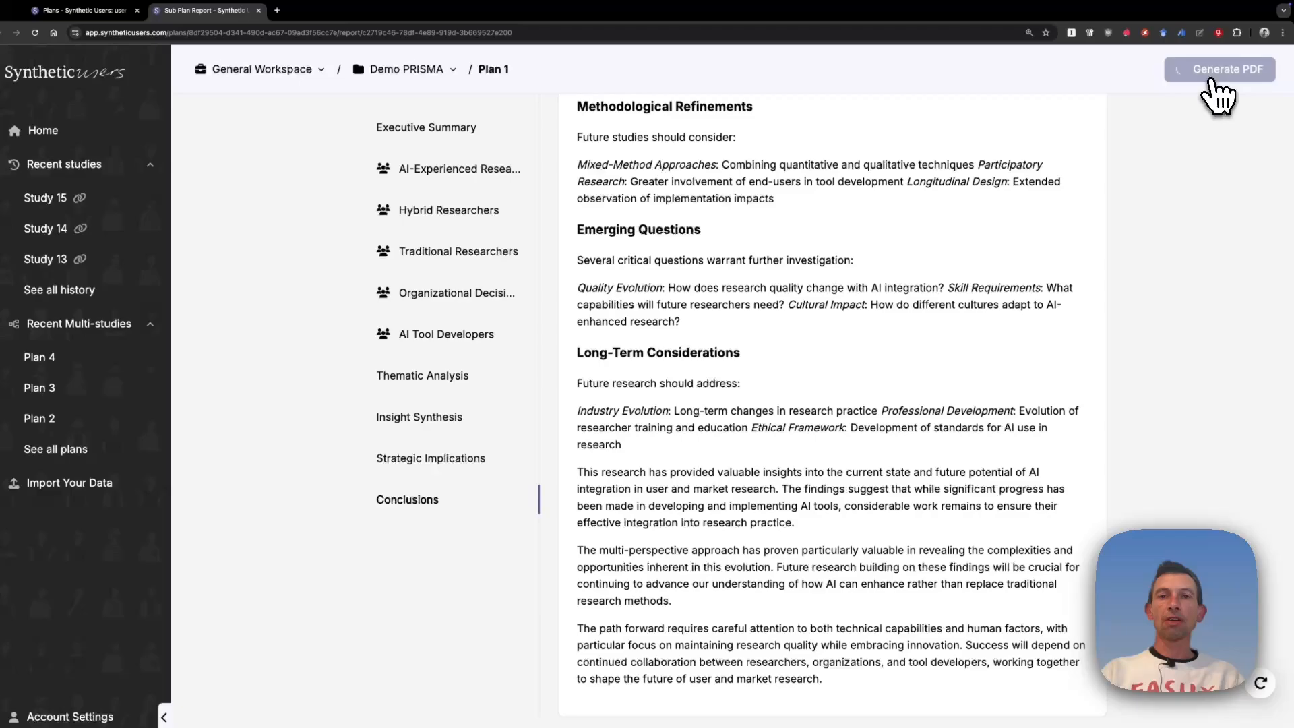
left_click(1220, 68)
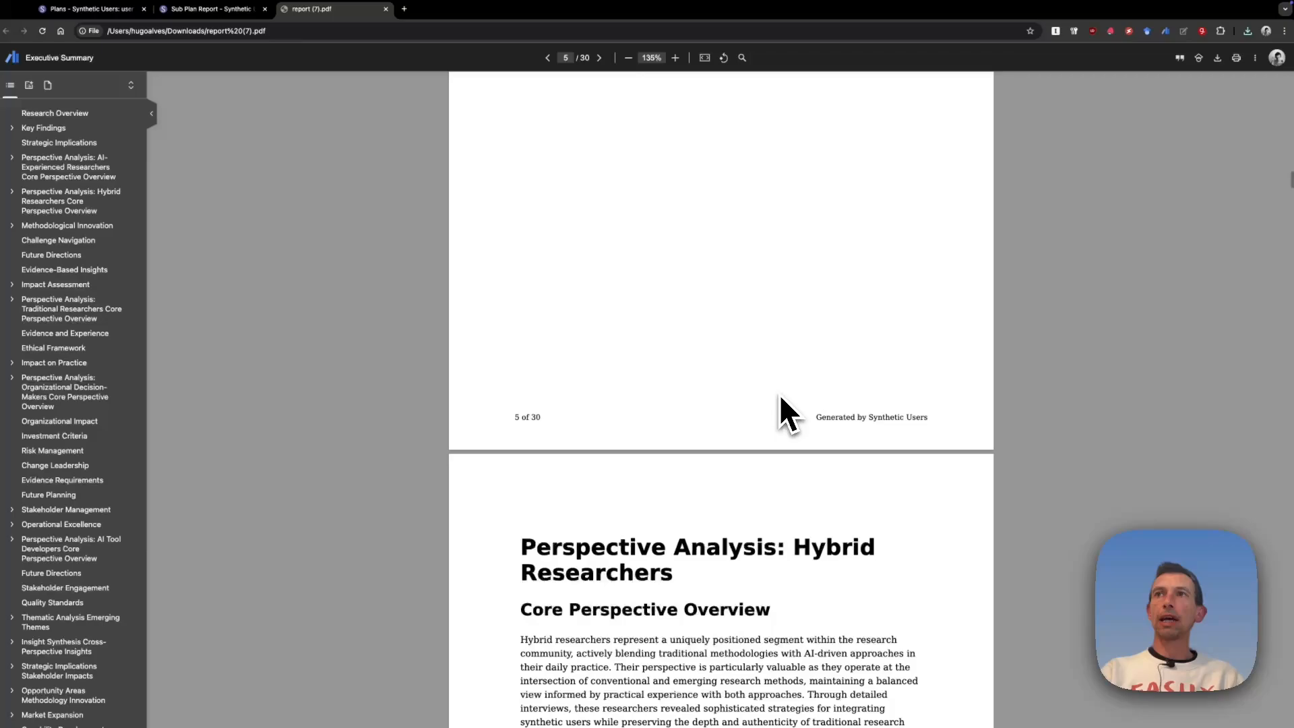
scroll("down", 3)
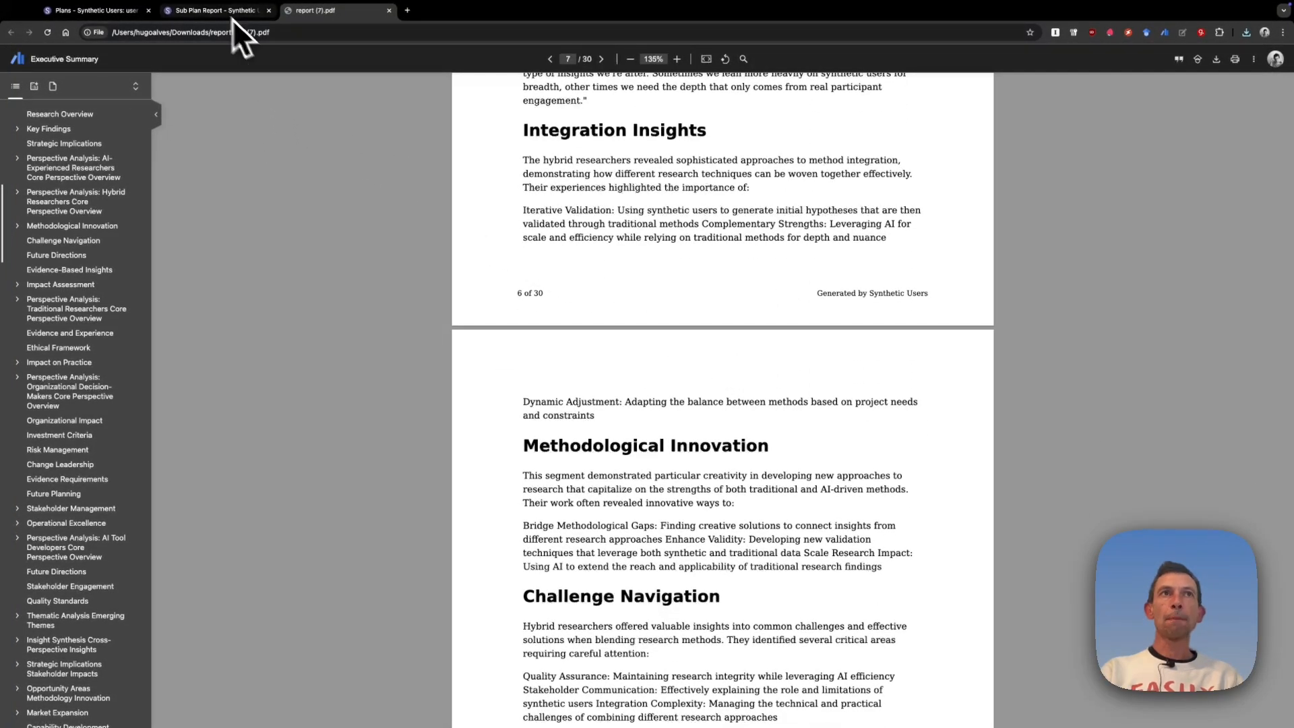
left_click(93, 11)
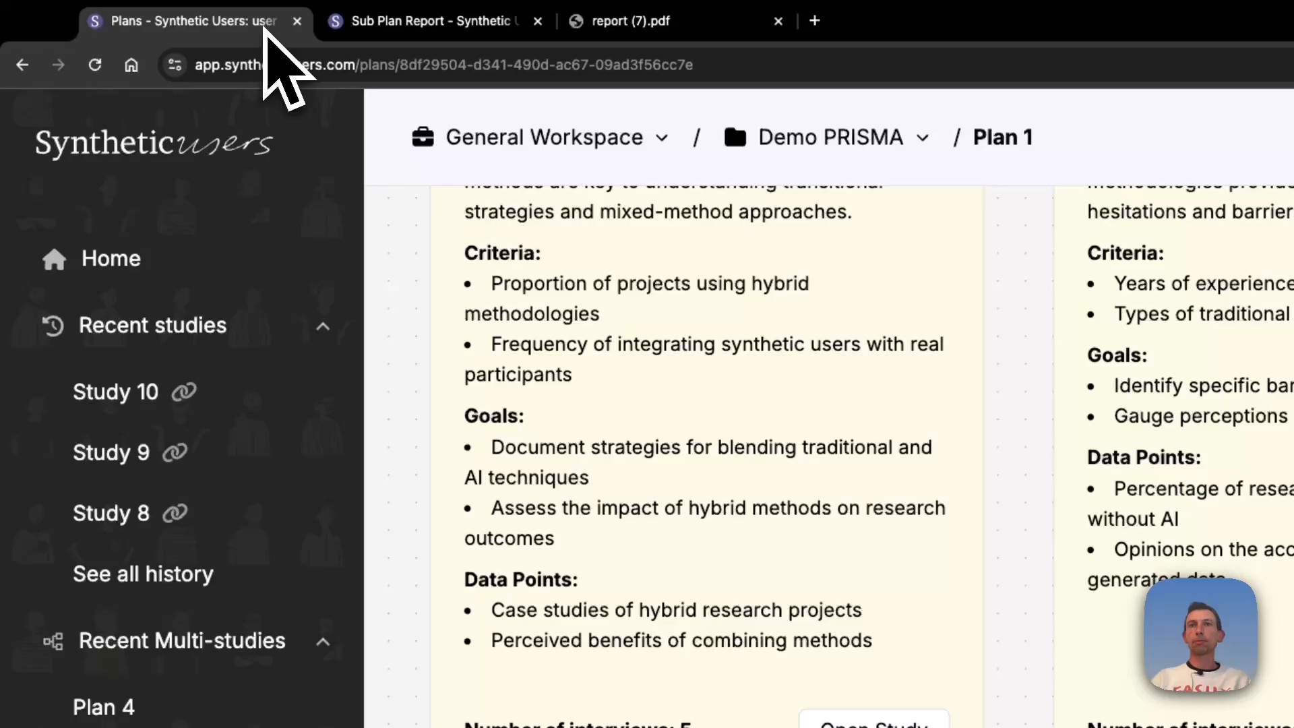